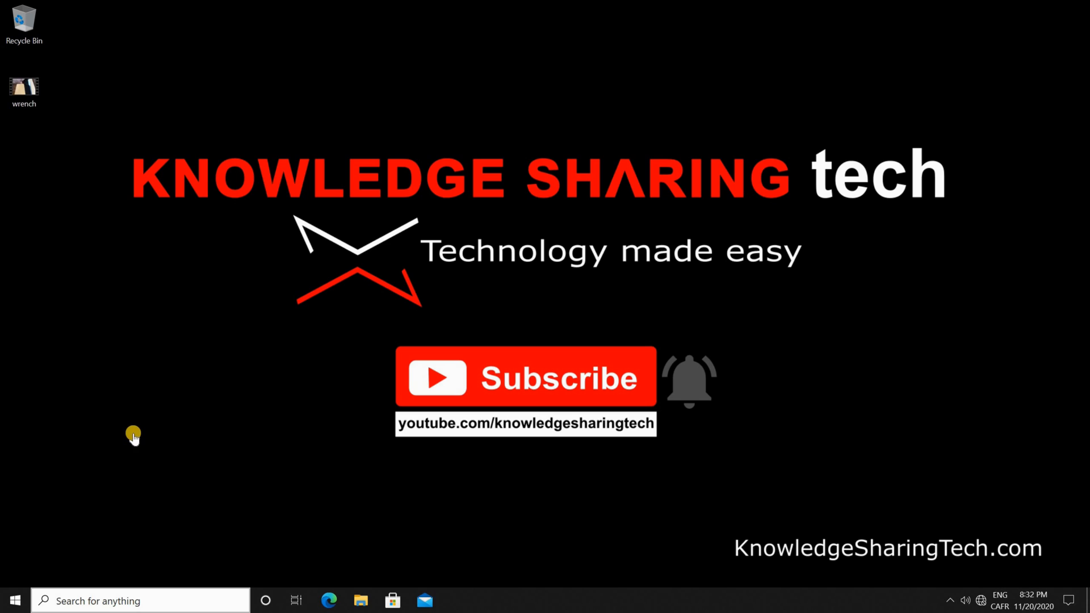
mouse_move(145, 411)
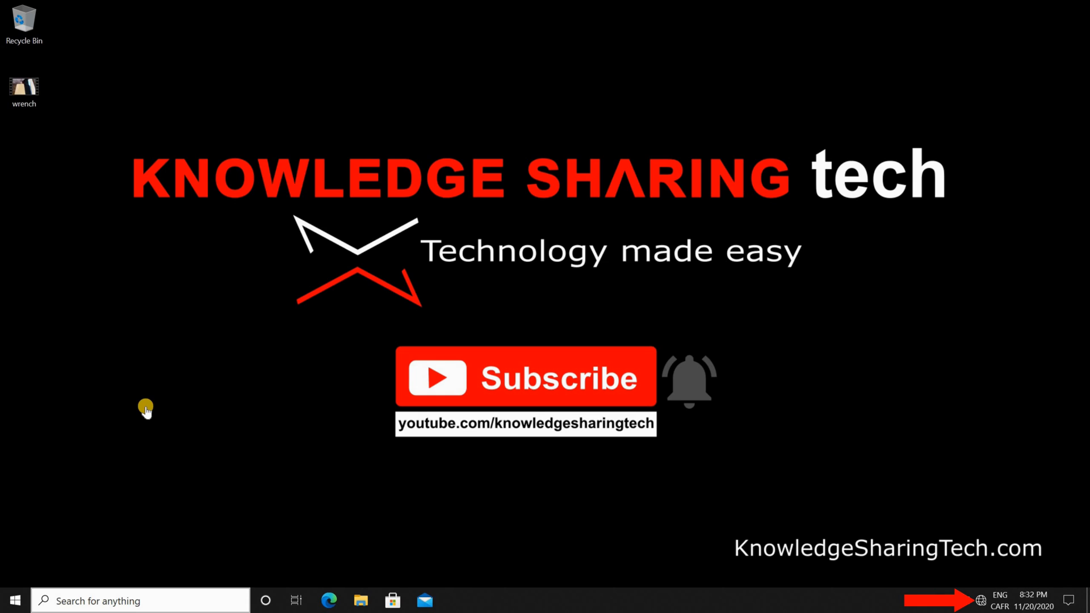
mouse_move(235, 400)
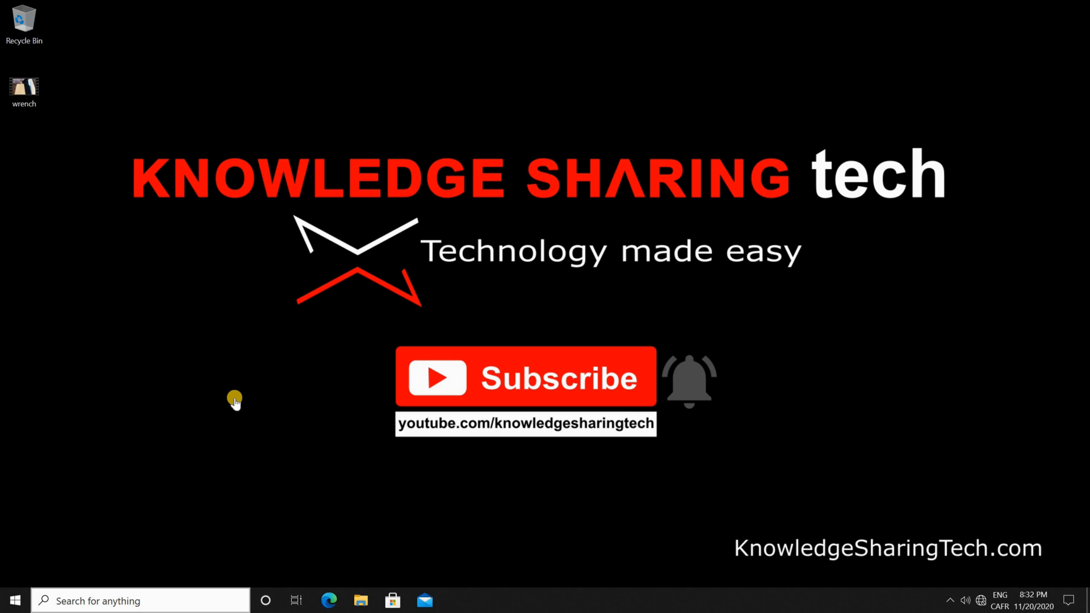
mouse_move(135, 561)
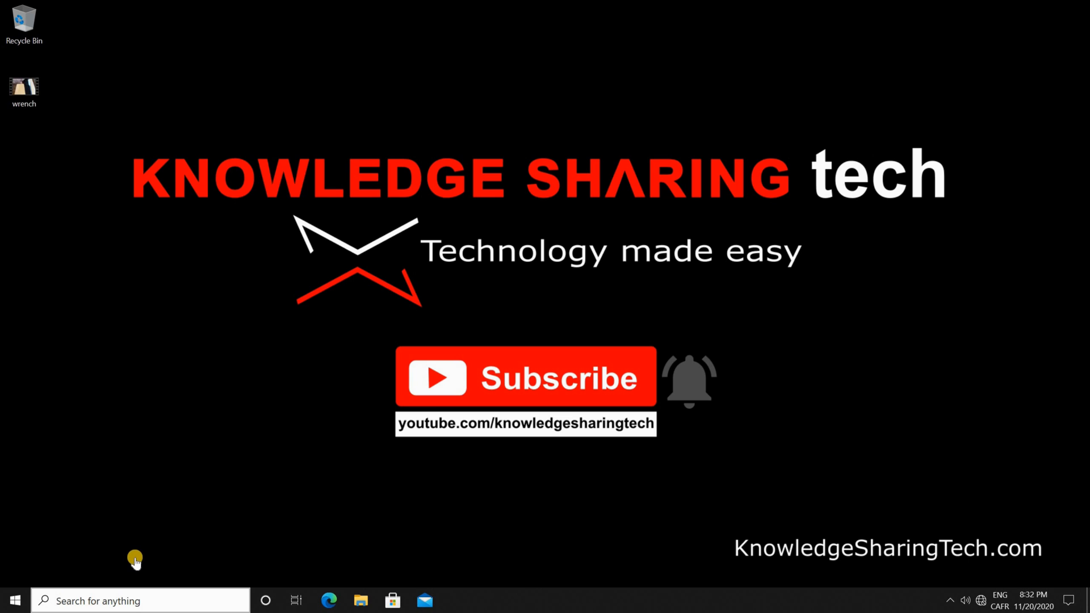
mouse_move(118, 555)
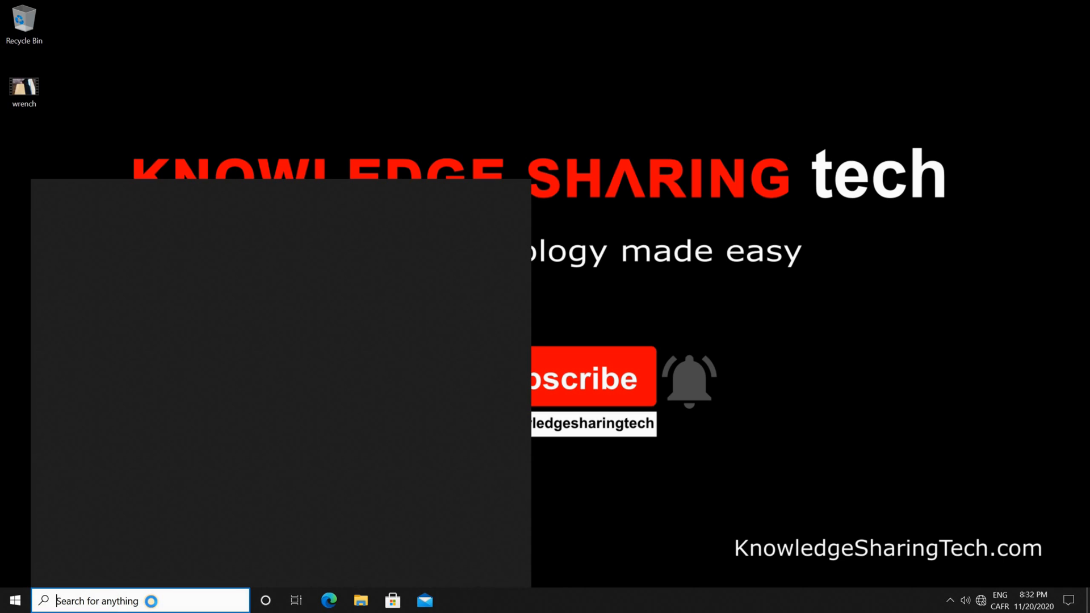
Search 'reset' to reach the Recovery page under Update & Security with Reset this PC
text(reset)
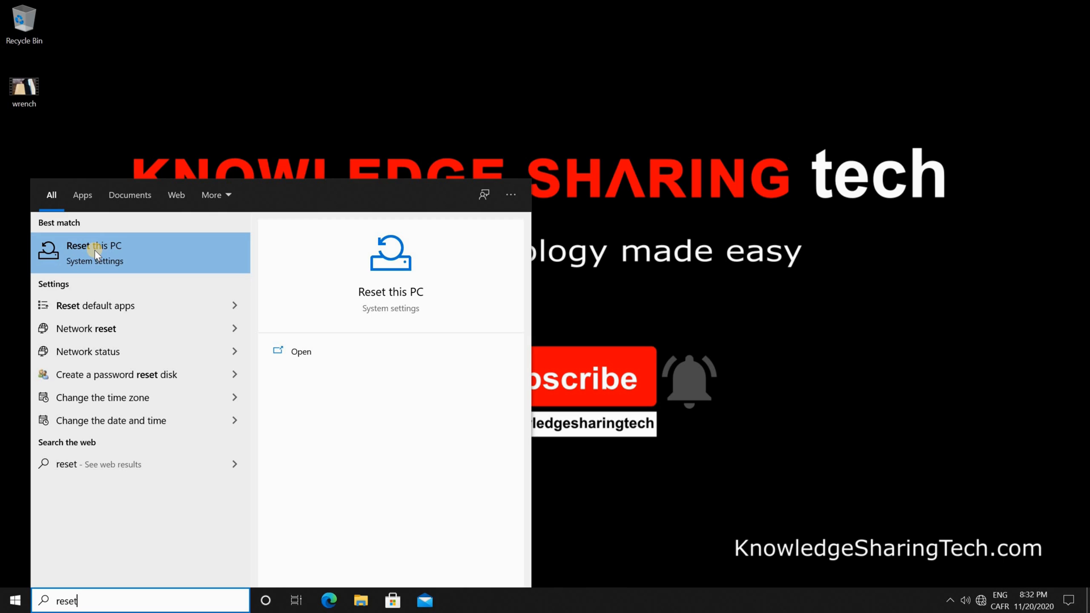
click(14, 600)
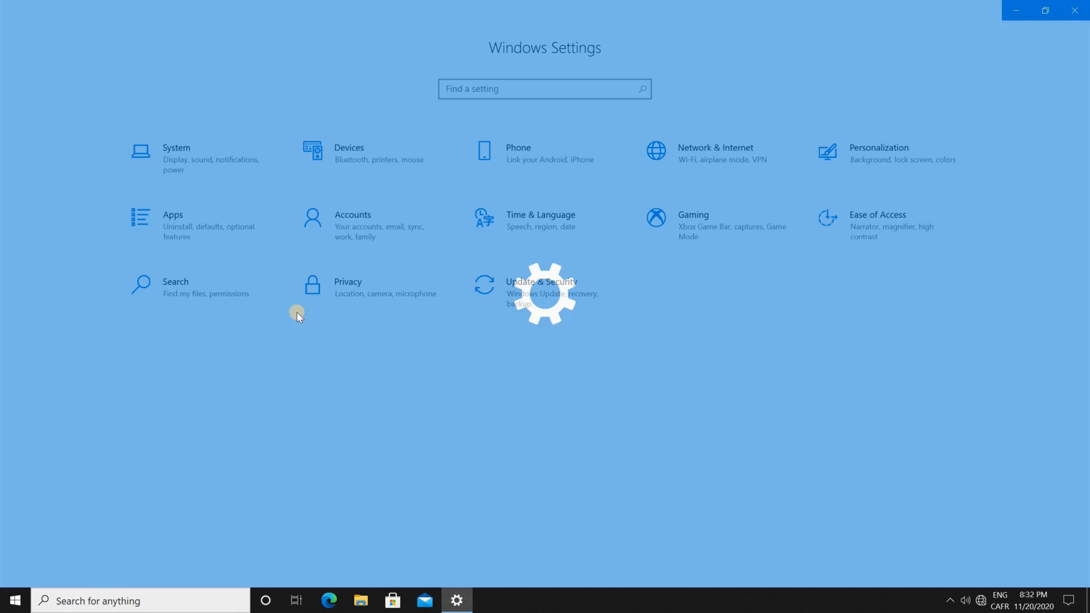
mouse_move(544, 292)
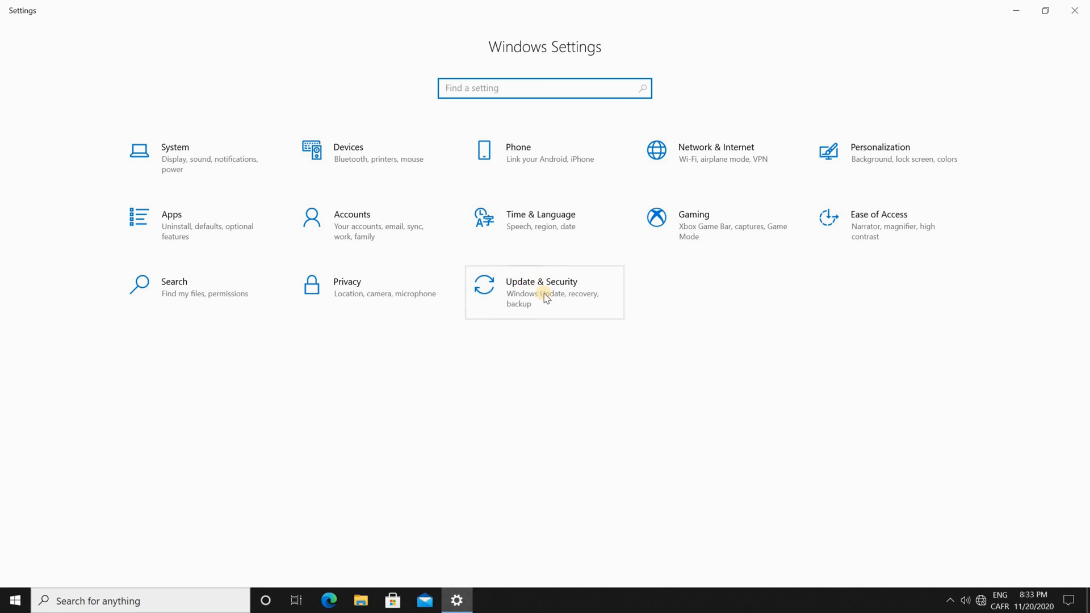
click(544, 291)
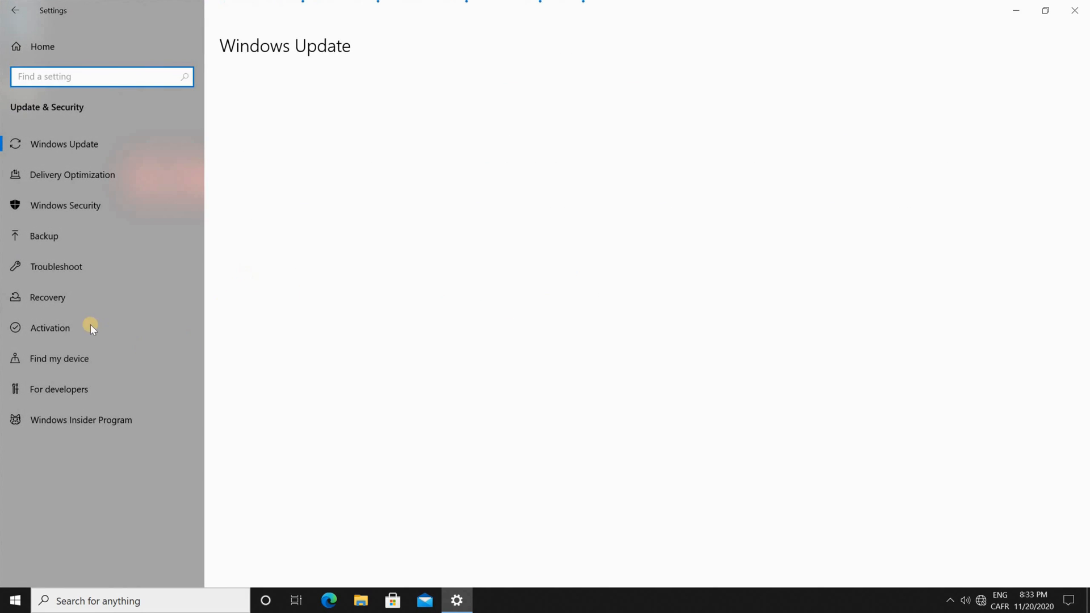
click(48, 296)
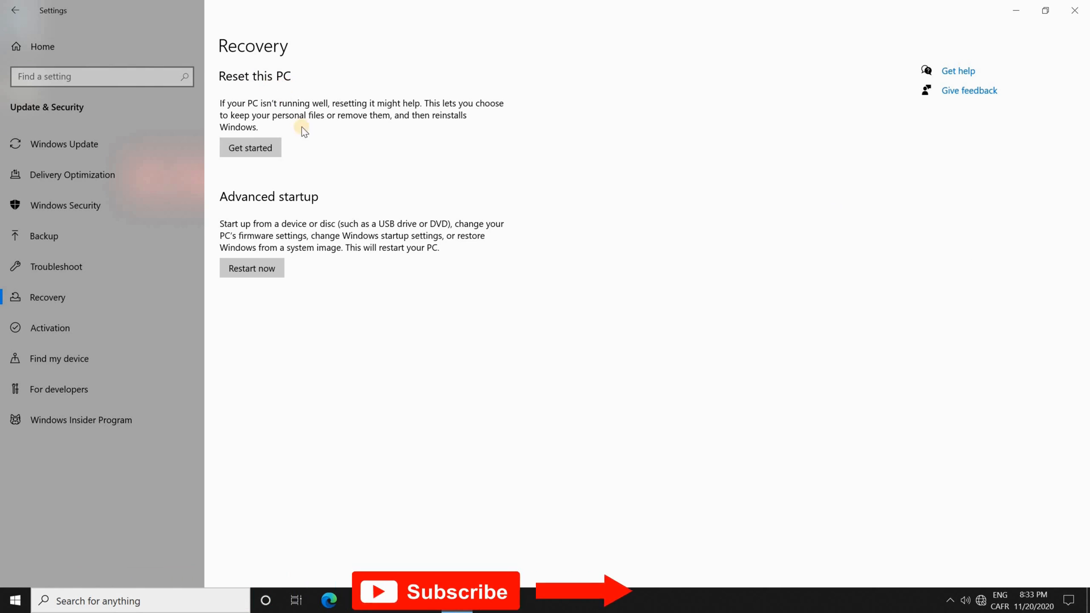
mouse_move(399, 278)
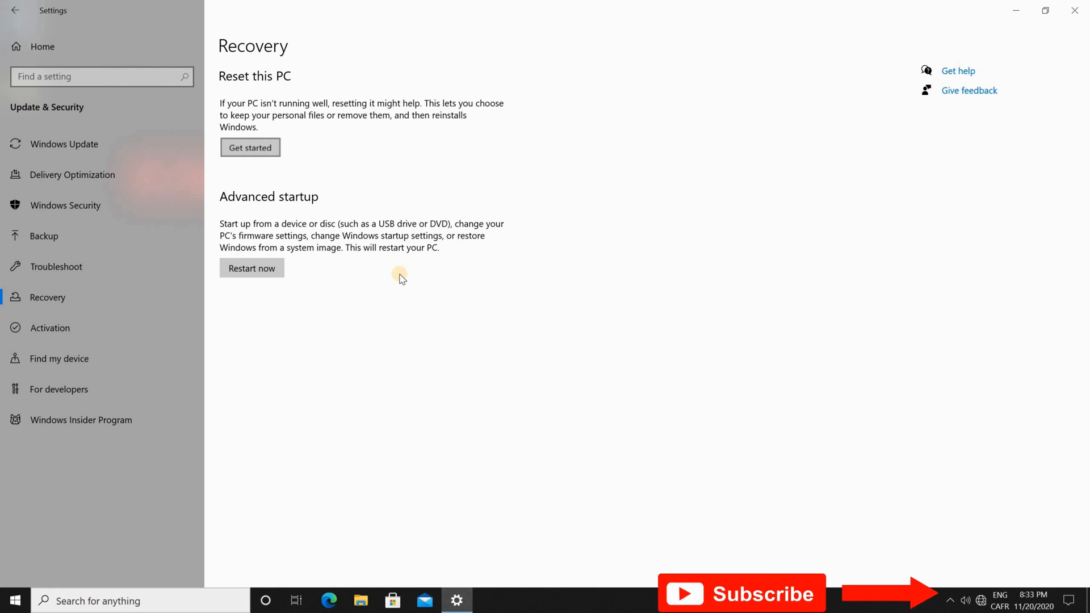
Start the Reset this PC wizard to choose between keeping files or removing everything
click(250, 147)
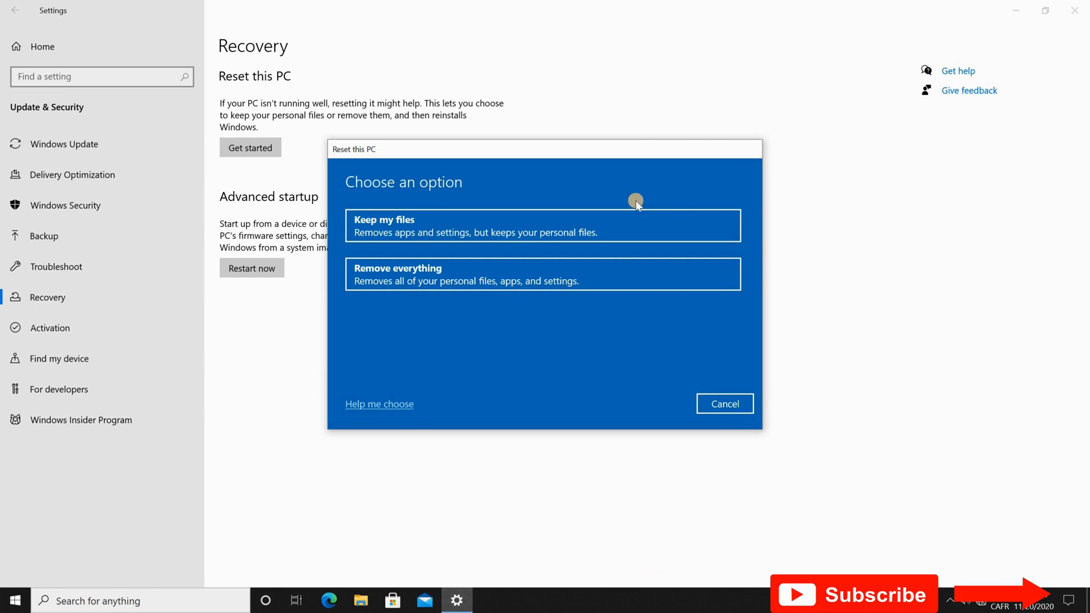
mouse_move(480, 194)
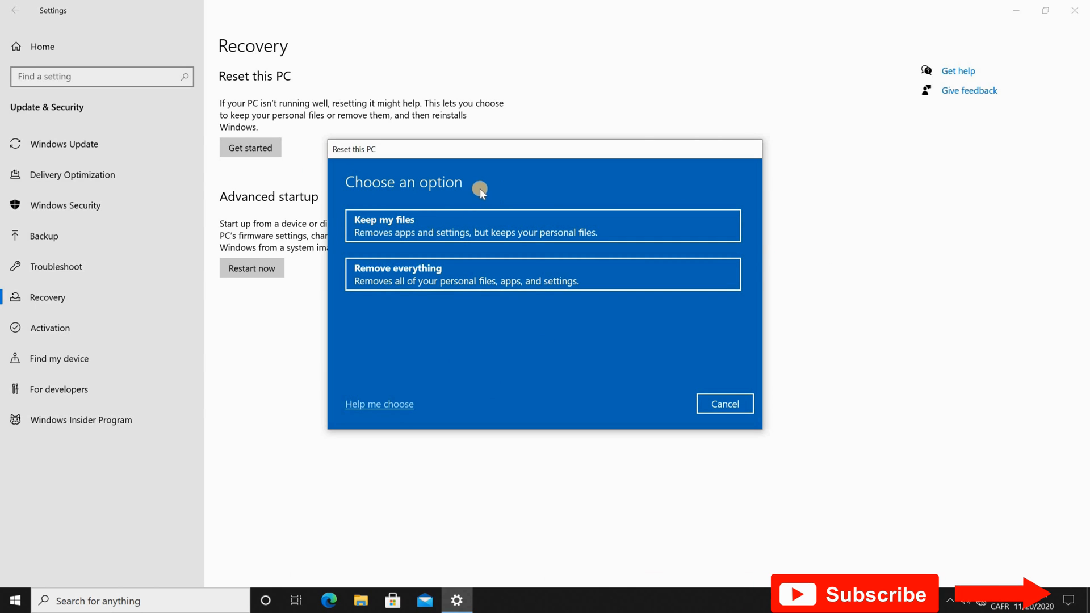
mouse_move(368, 225)
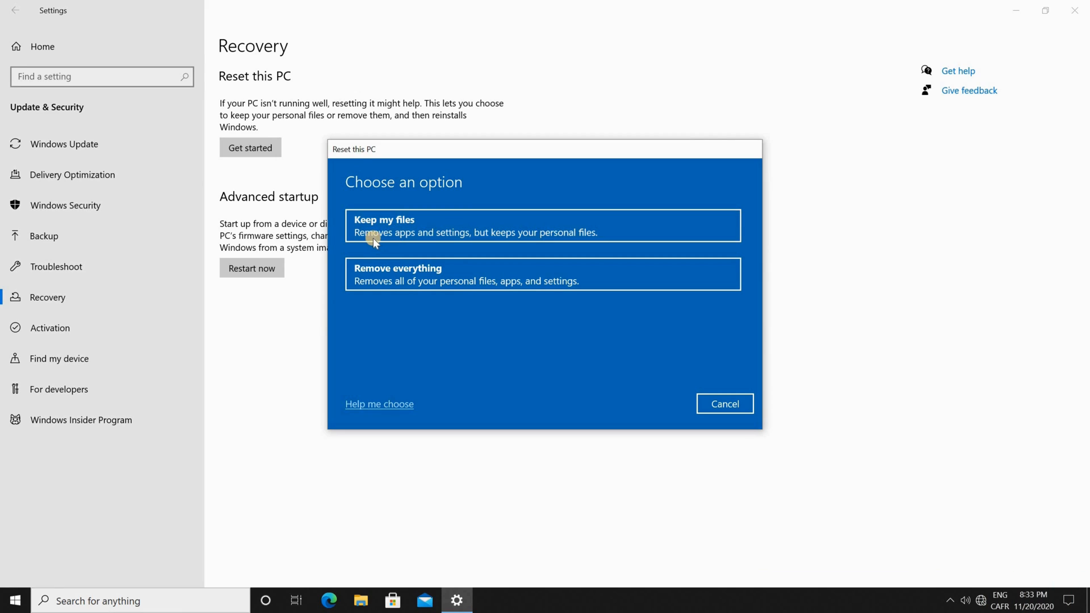
mouse_move(403, 239)
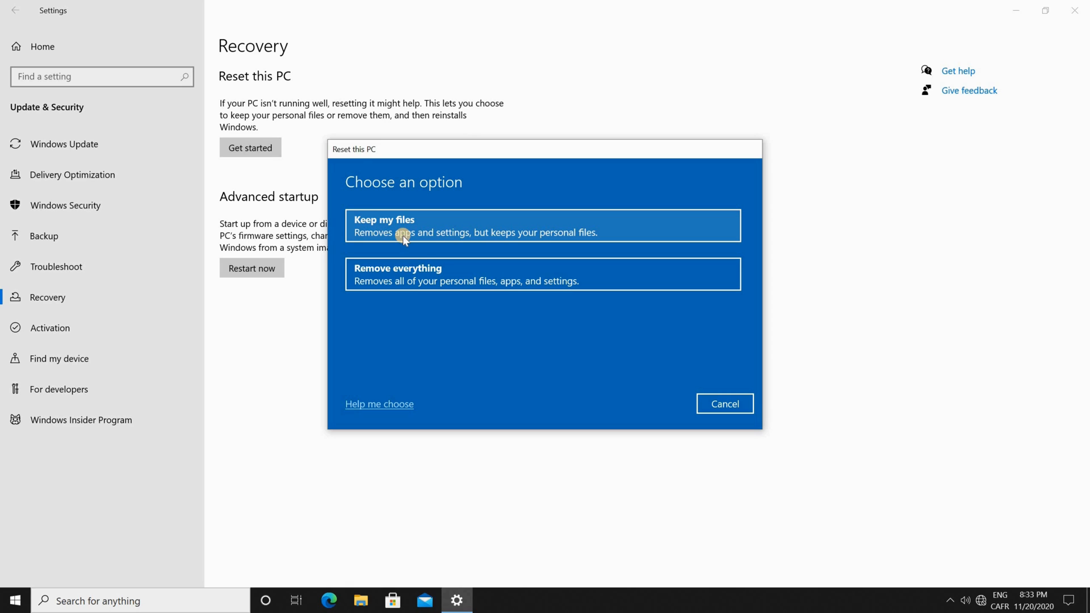
mouse_move(448, 240)
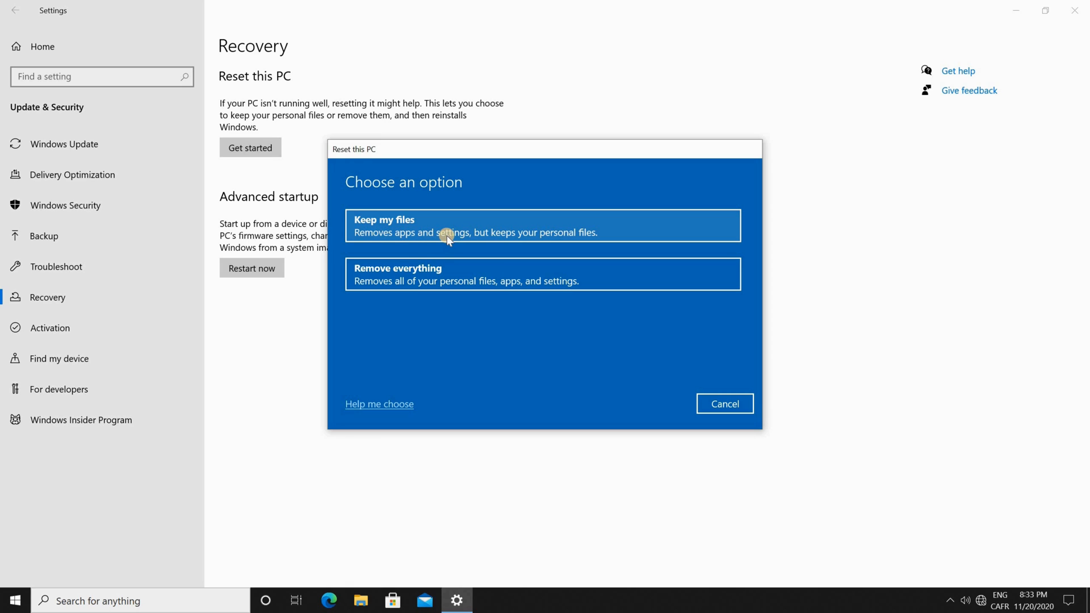
mouse_move(594, 238)
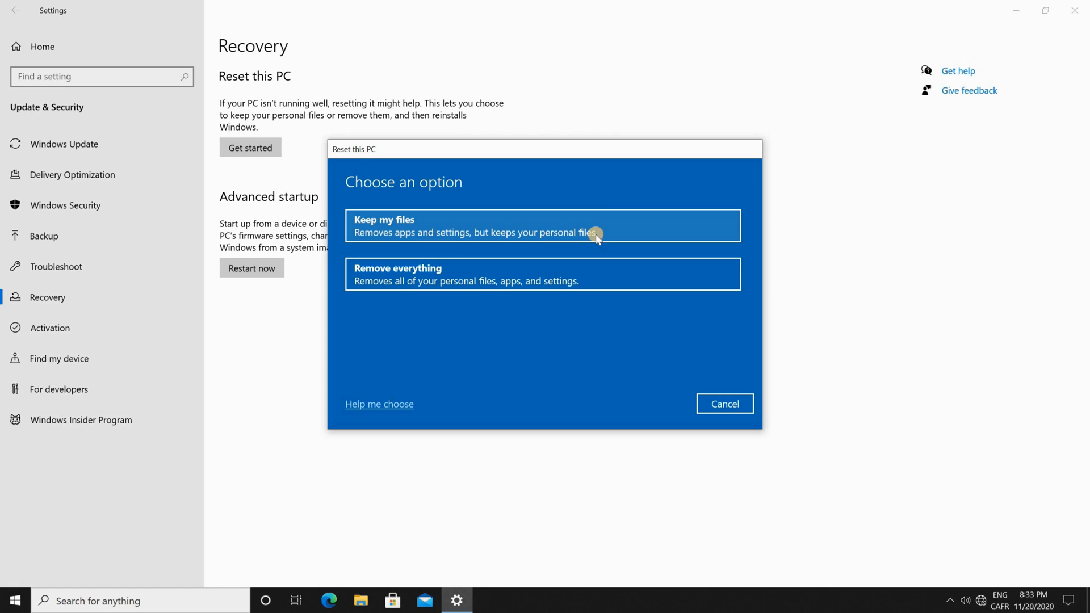
mouse_move(382, 282)
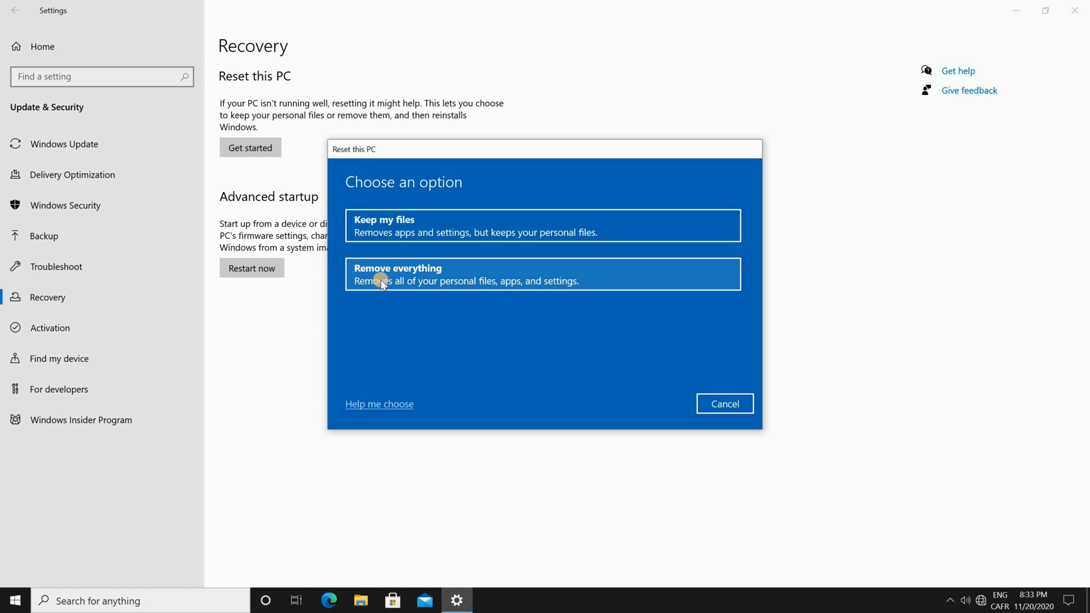
mouse_move(406, 279)
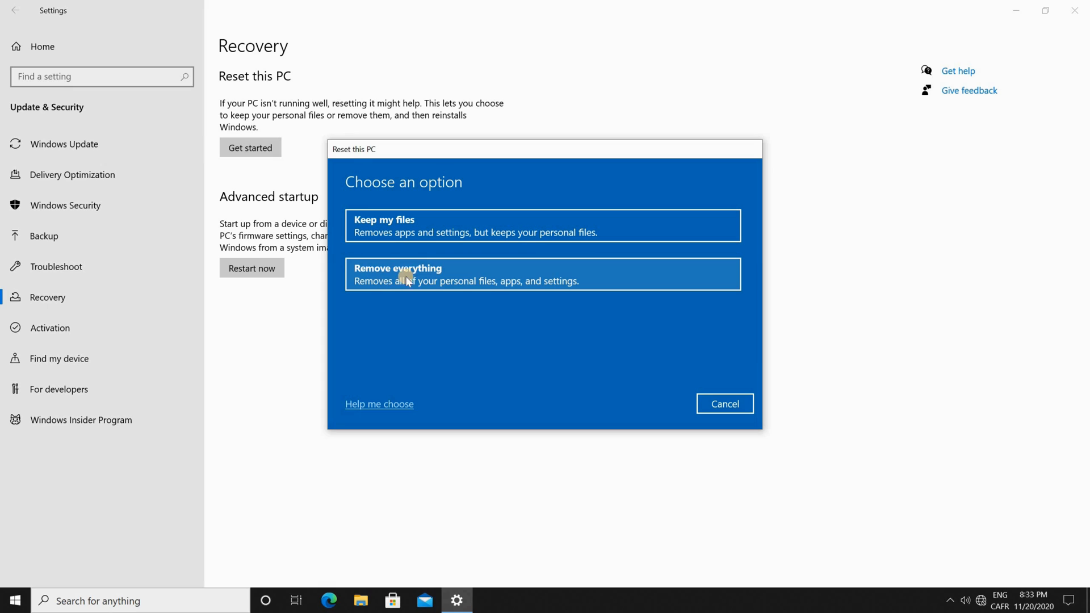
mouse_move(394, 283)
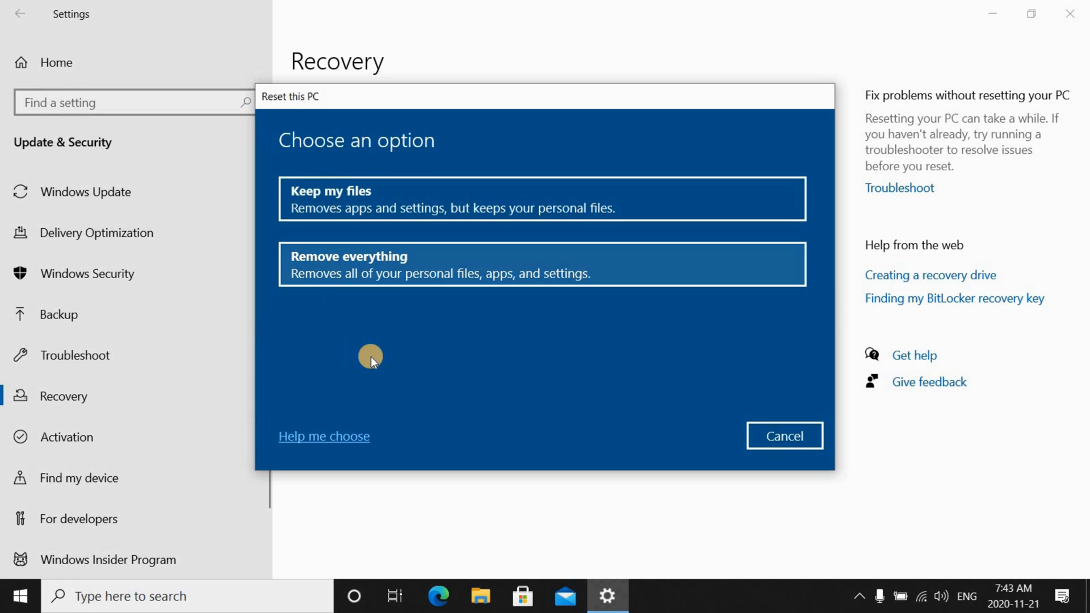
mouse_move(317, 197)
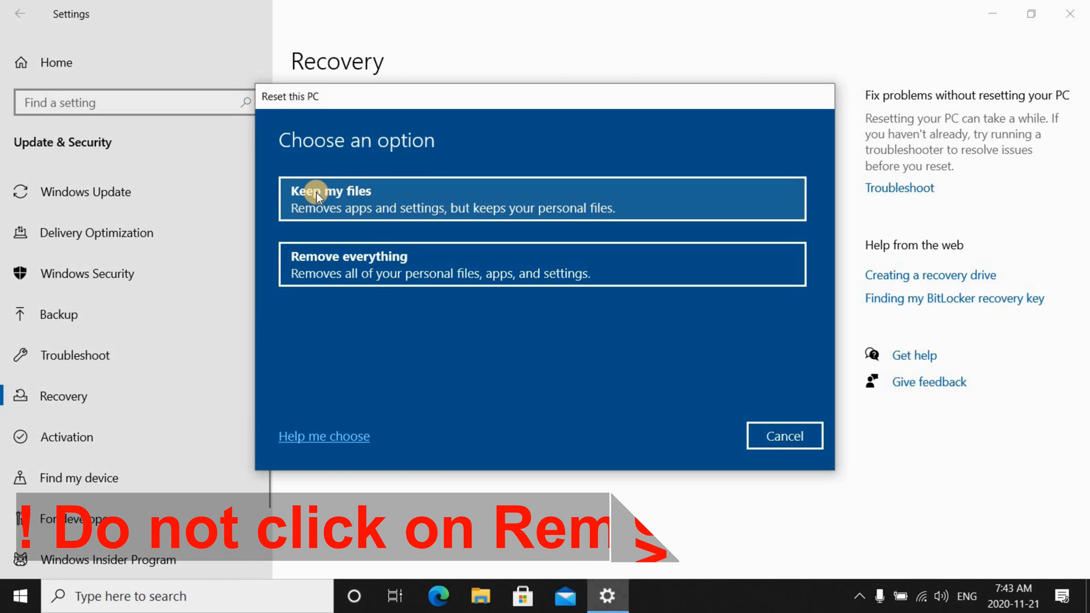
mouse_move(314, 271)
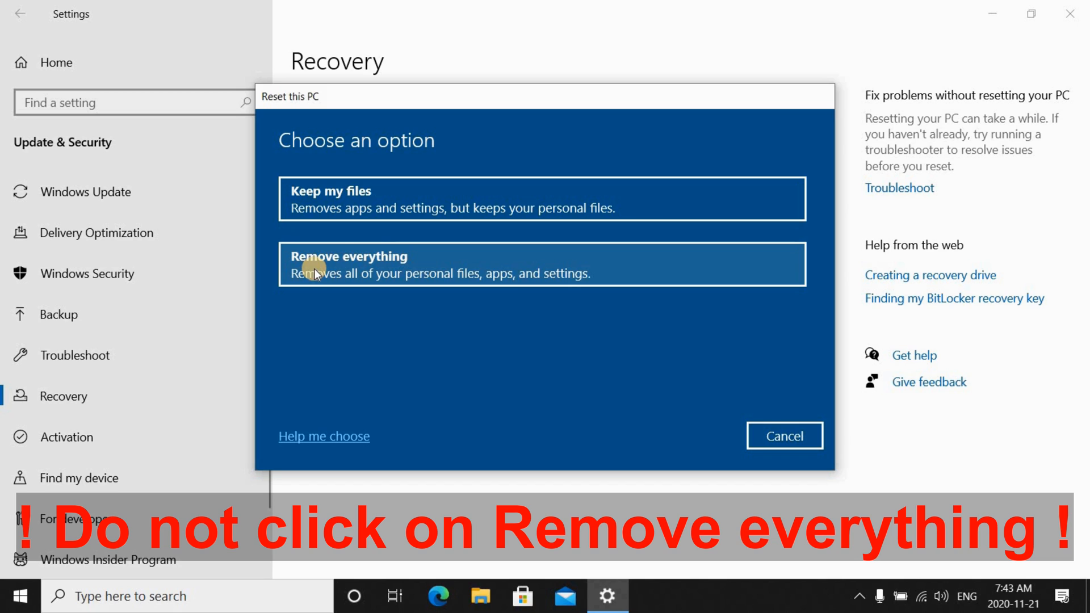
mouse_move(369, 205)
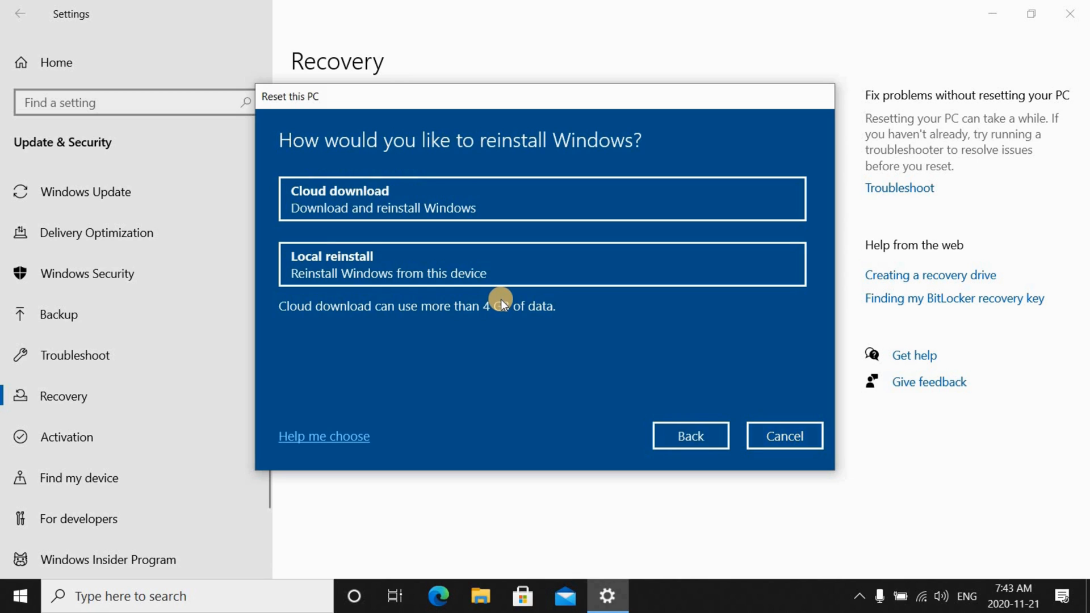
mouse_move(318, 194)
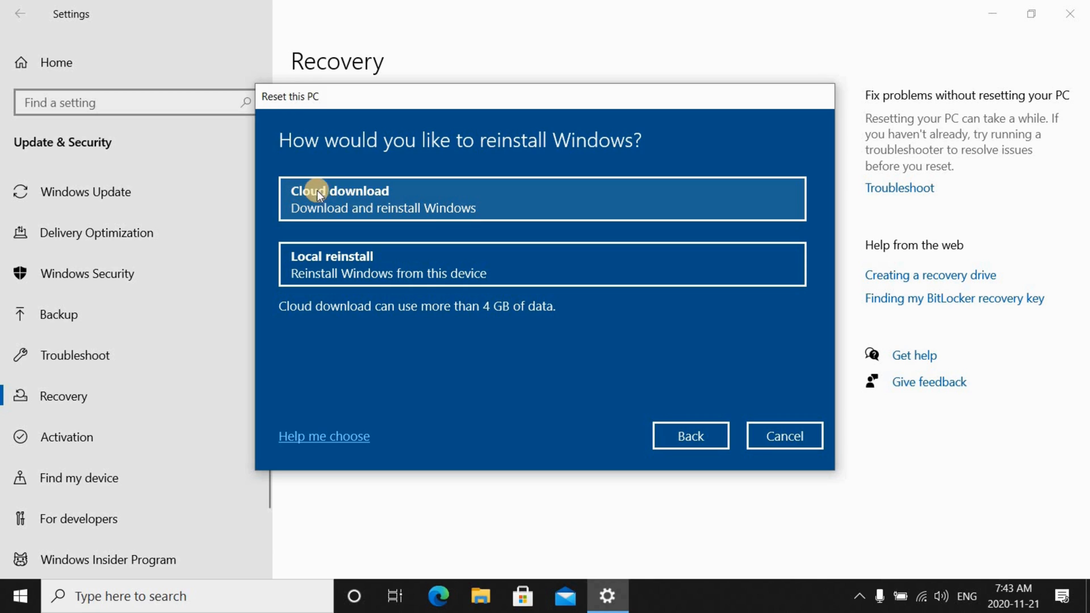
mouse_move(285, 265)
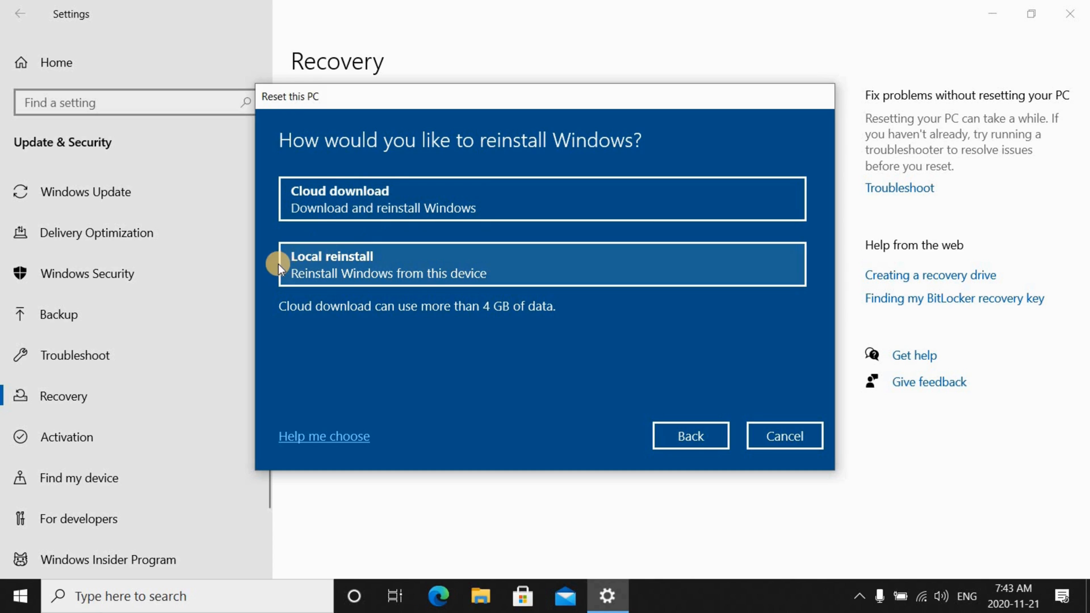
mouse_move(379, 262)
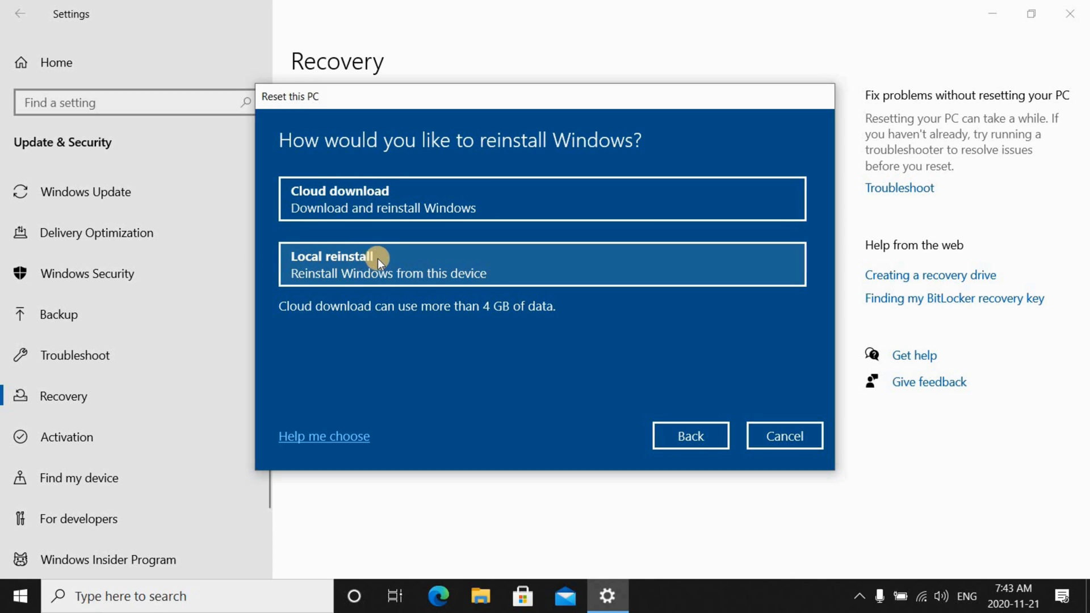
mouse_move(386, 267)
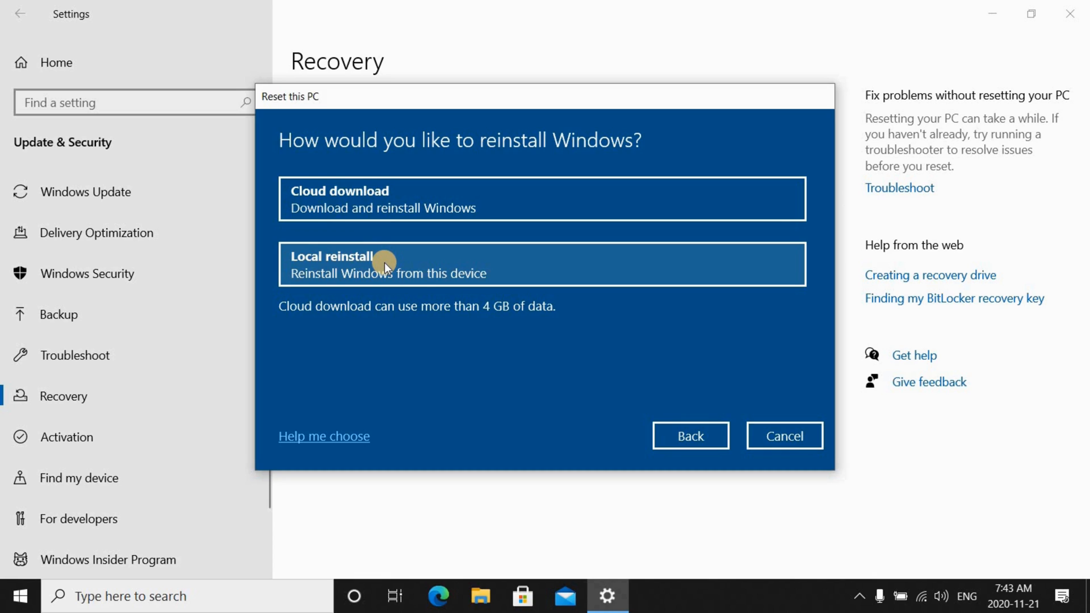
mouse_move(392, 264)
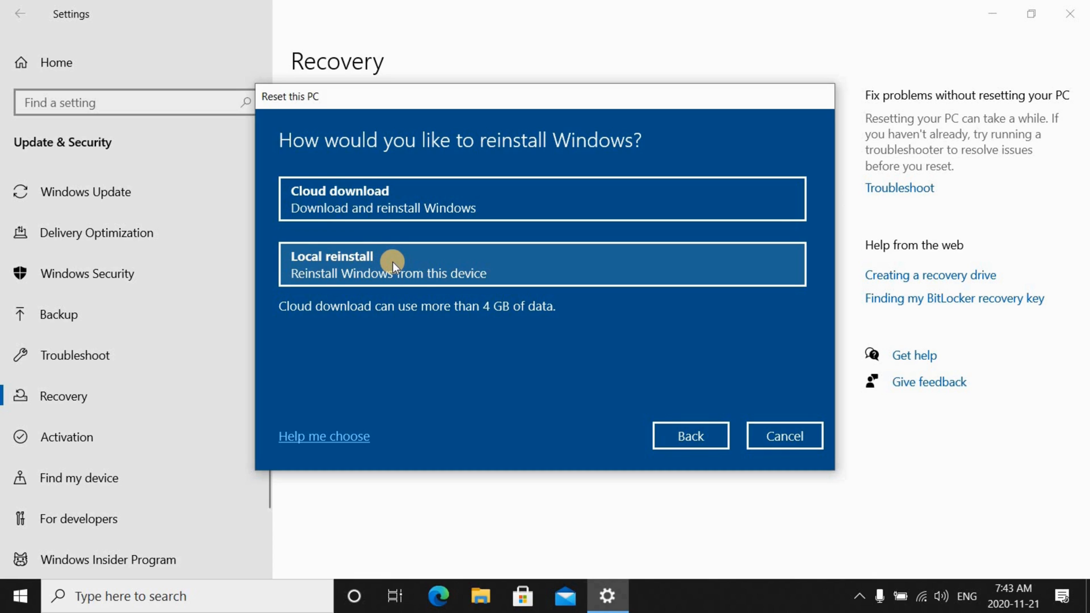
mouse_move(546, 322)
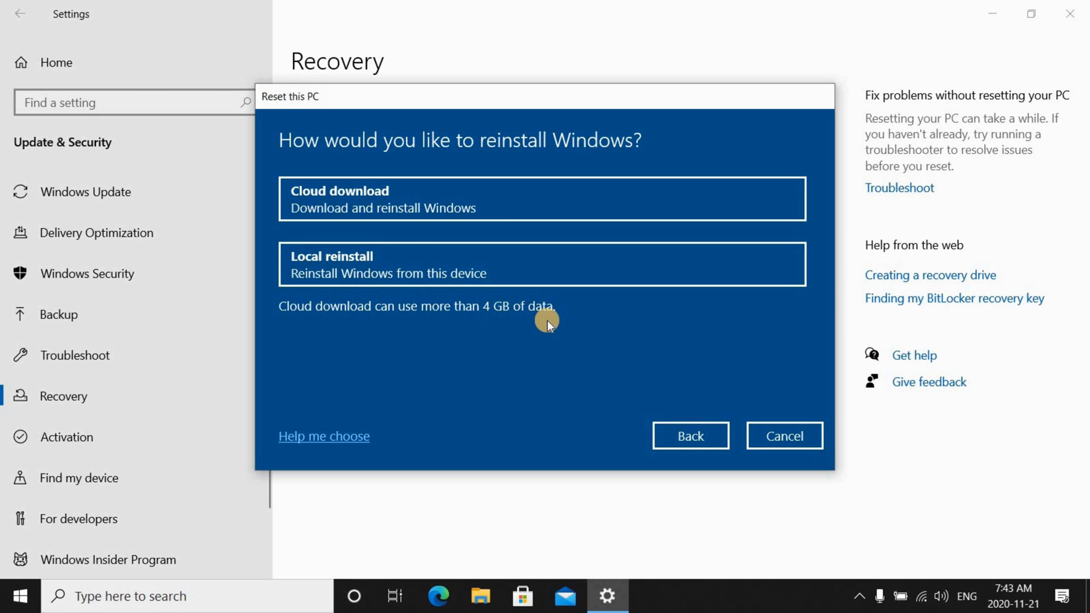
mouse_move(347, 261)
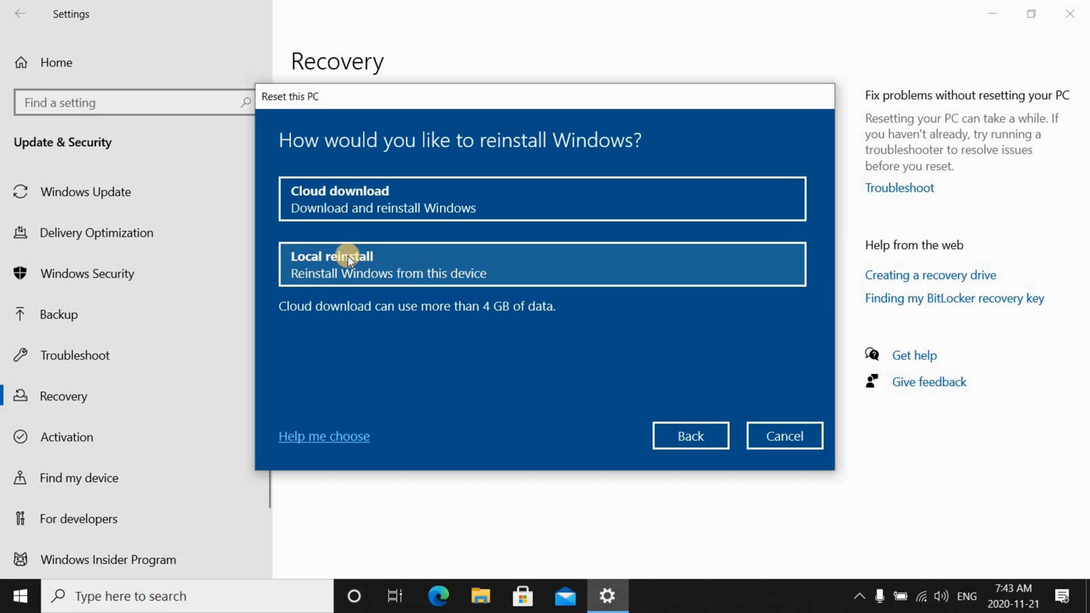
mouse_move(377, 265)
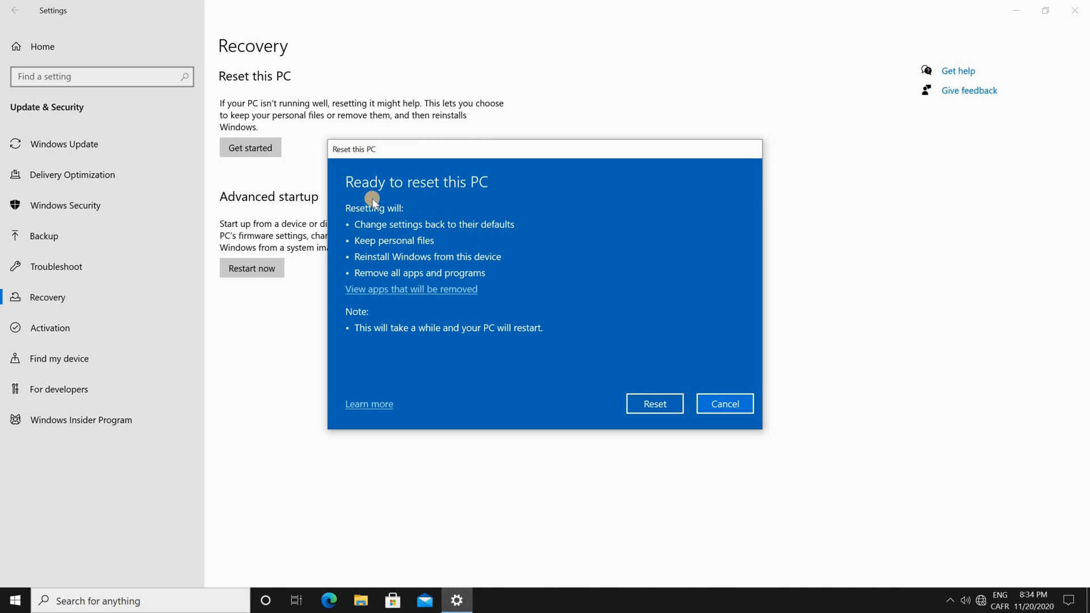
mouse_move(427, 193)
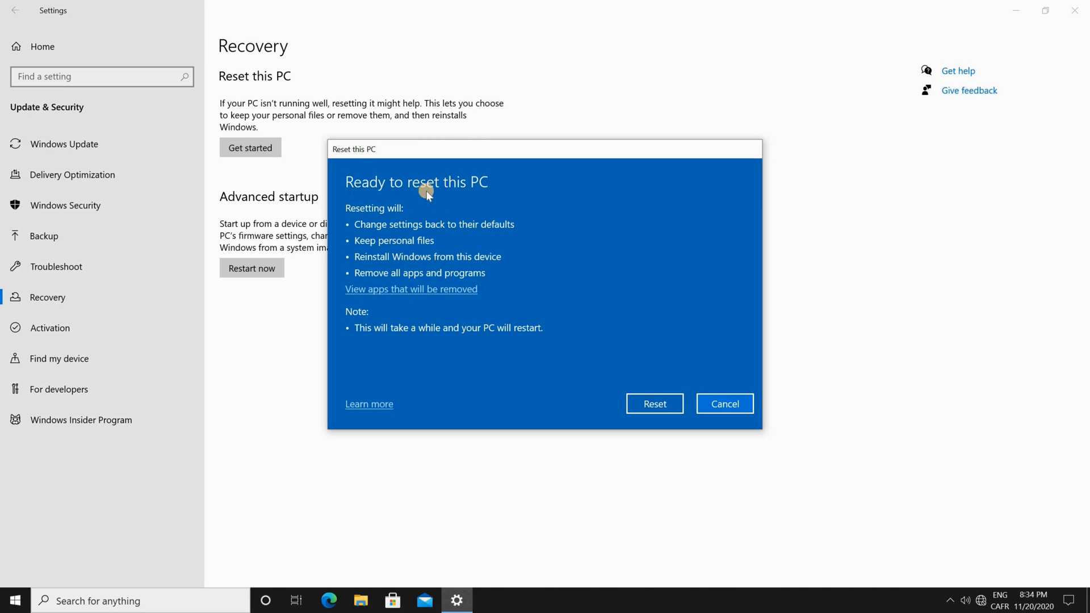
mouse_move(434, 249)
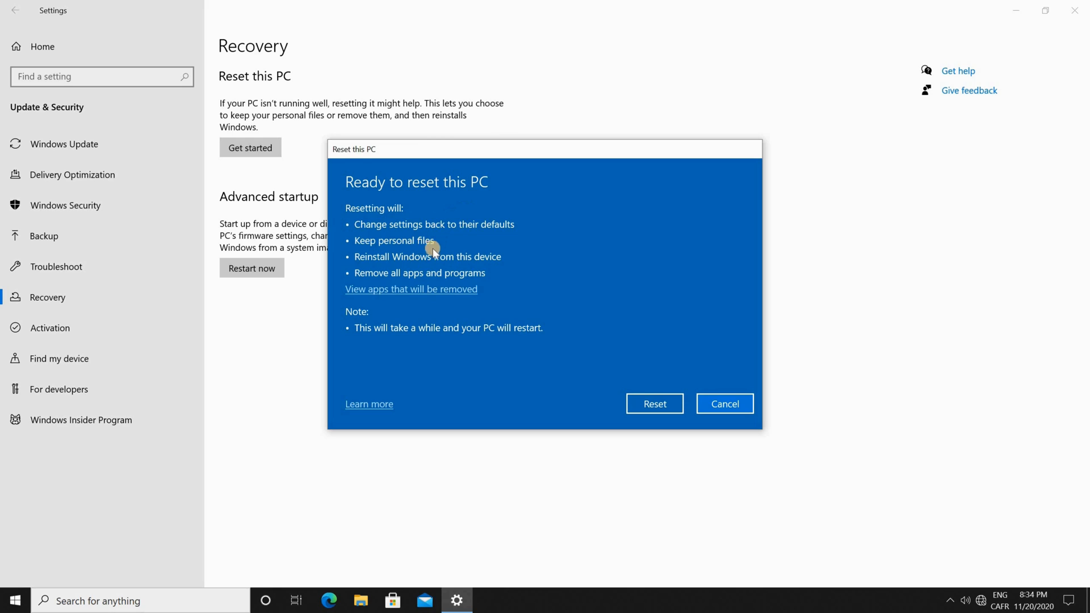
mouse_move(366, 230)
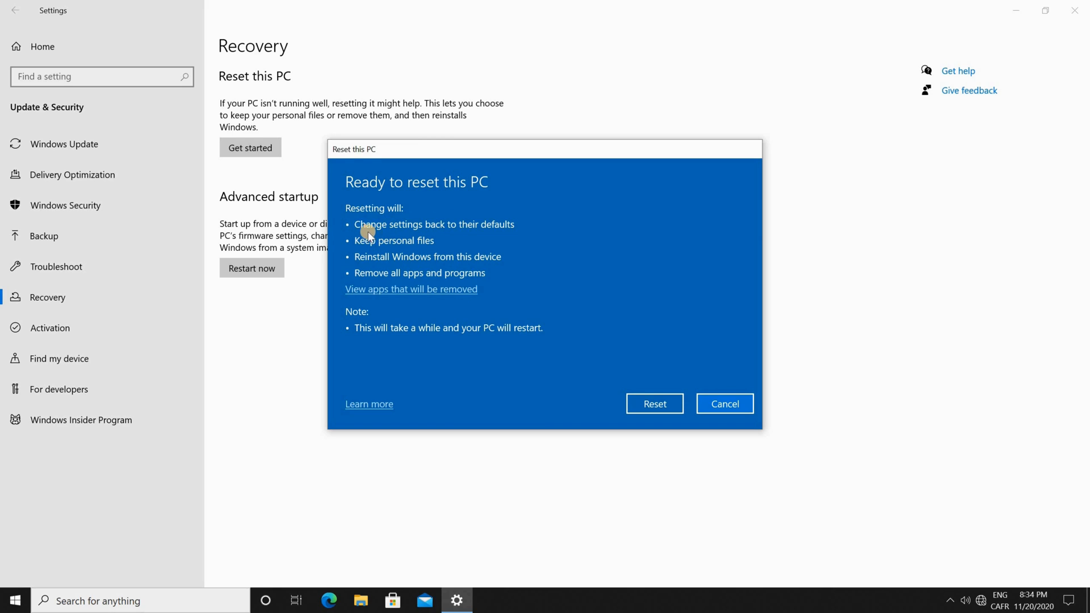
mouse_move(472, 235)
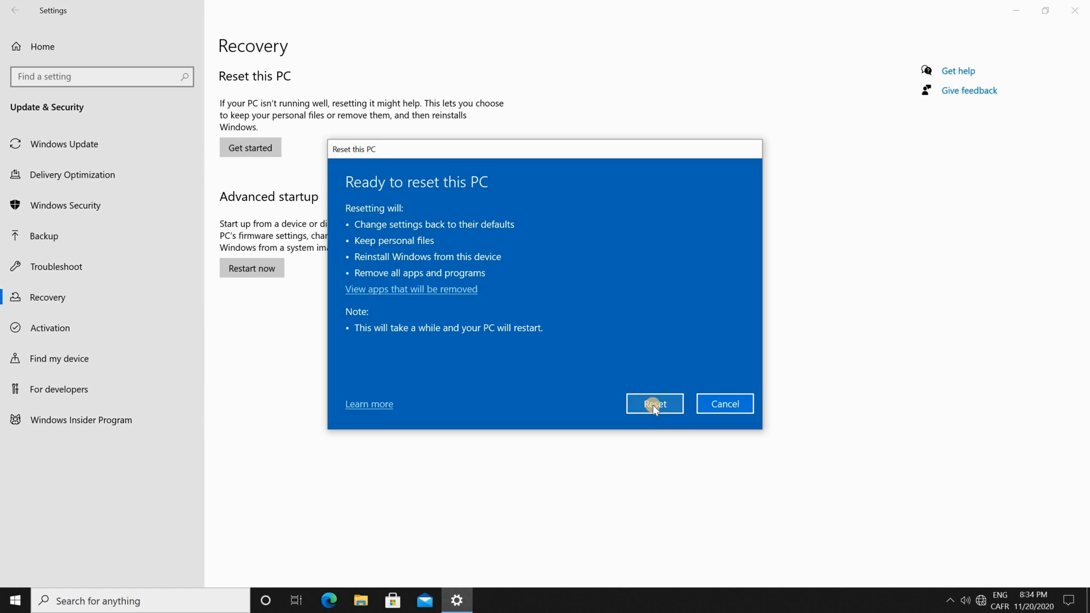
Begin the reset with personal files kept, so preparation starts at 1%
click(654, 403)
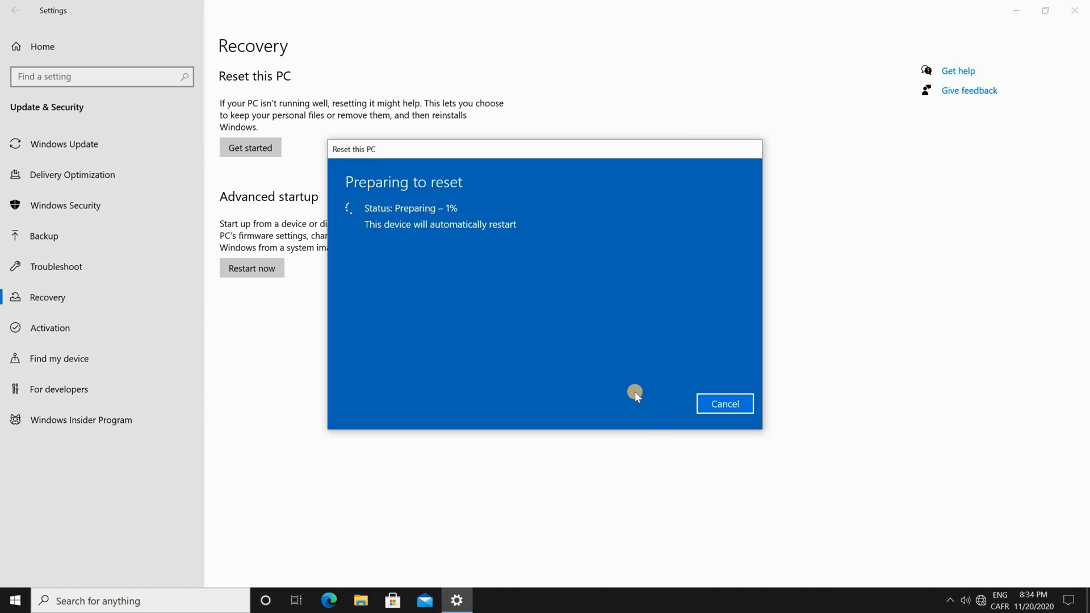
mouse_move(407, 215)
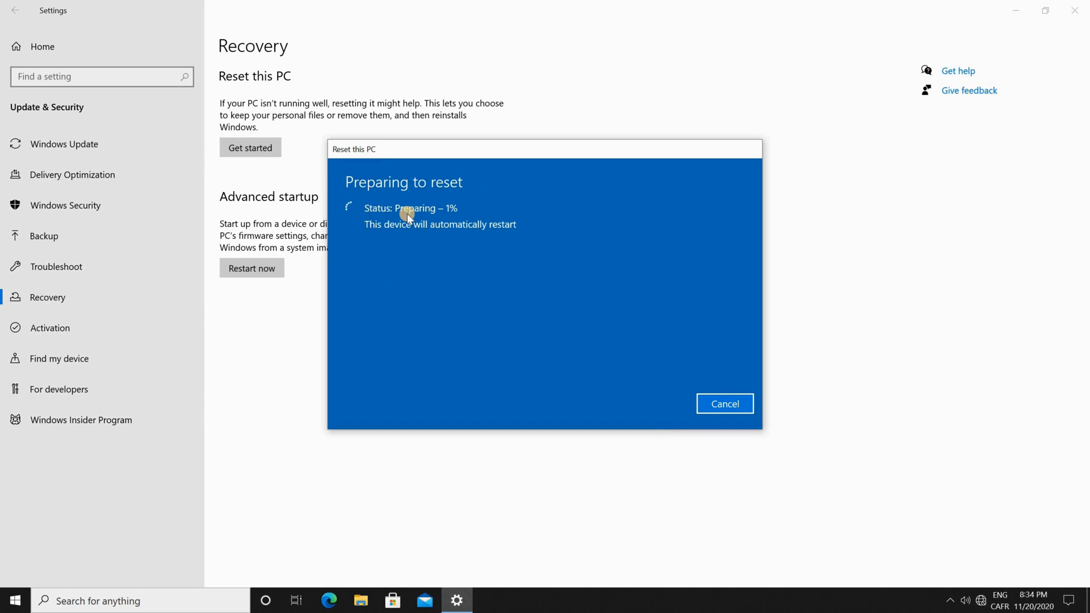
mouse_move(580, 327)
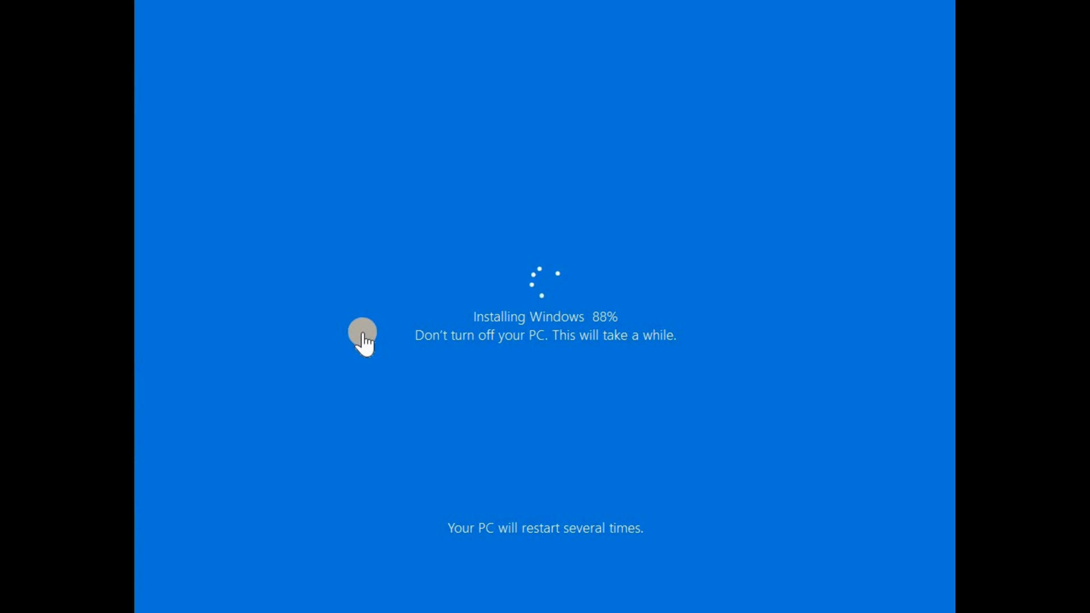
mouse_move(487, 366)
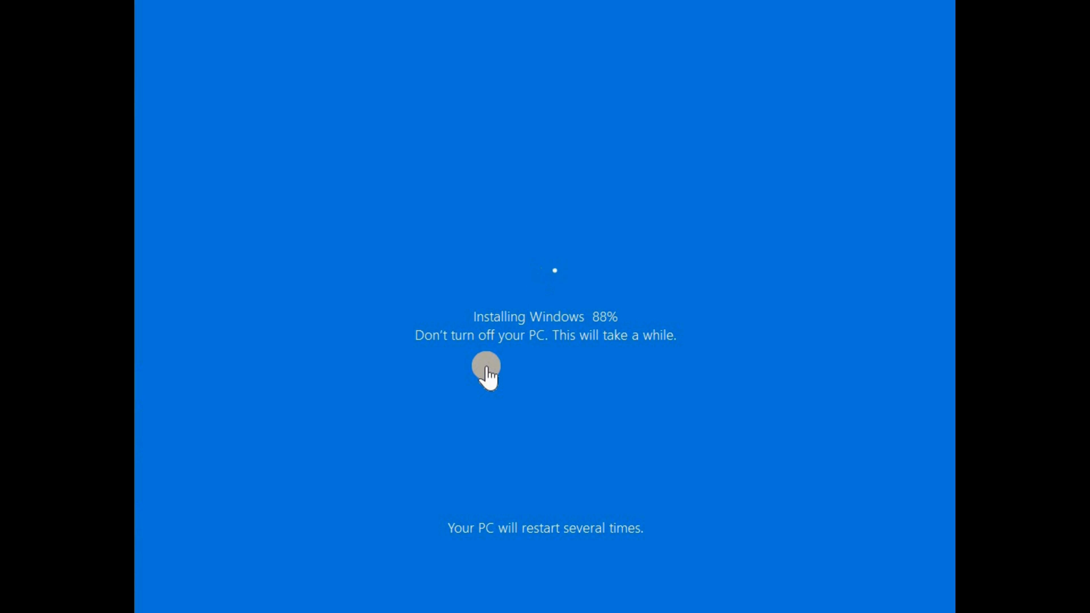
mouse_move(487, 367)
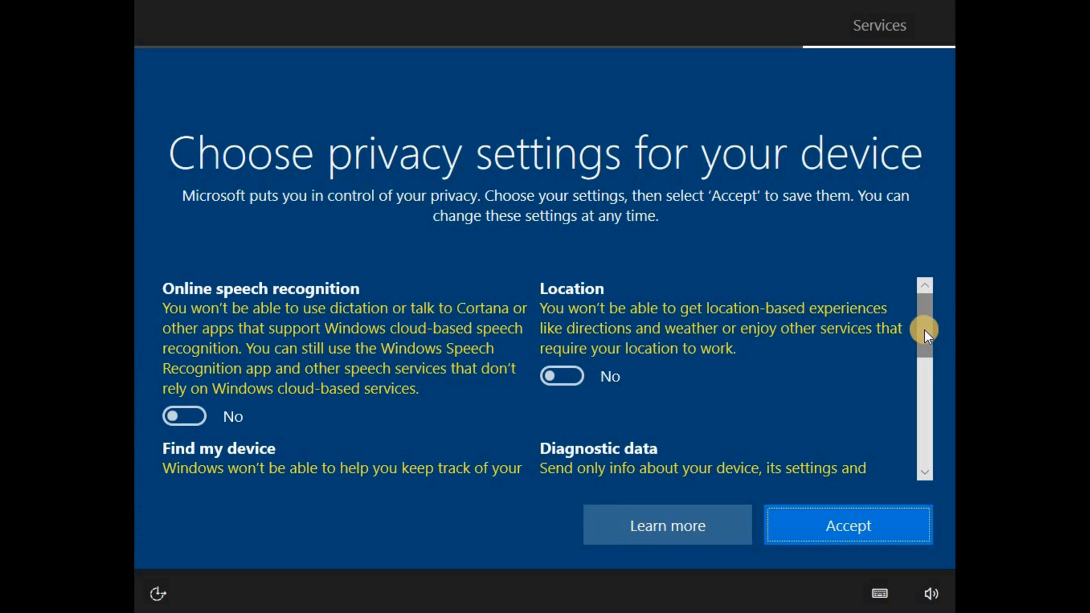
Review the device privacy settings left at No and accept them to continue setup
scroll(down, 3)
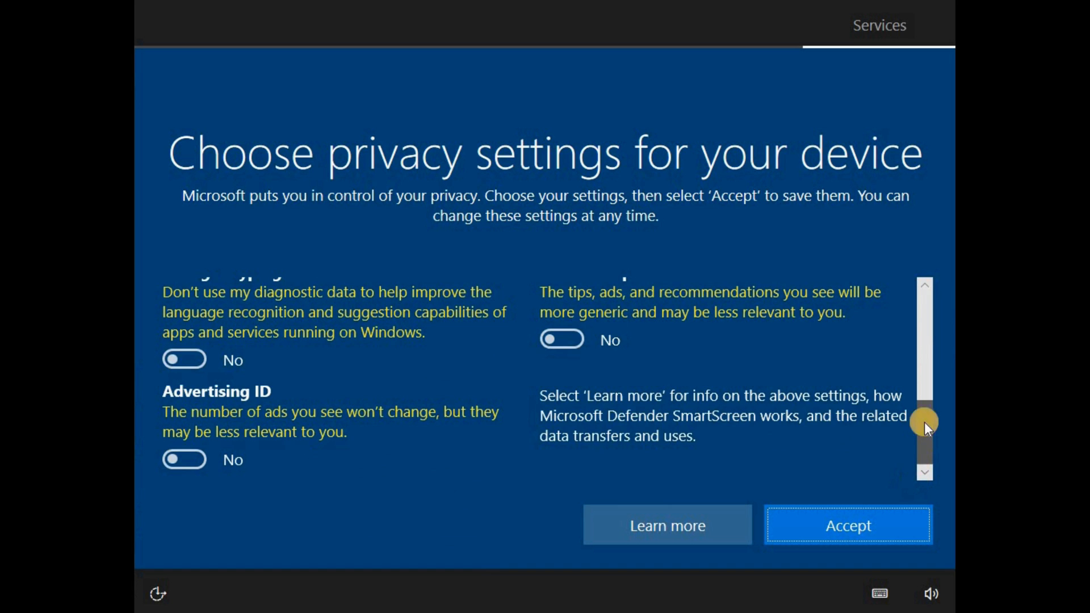
scroll(up, 3)
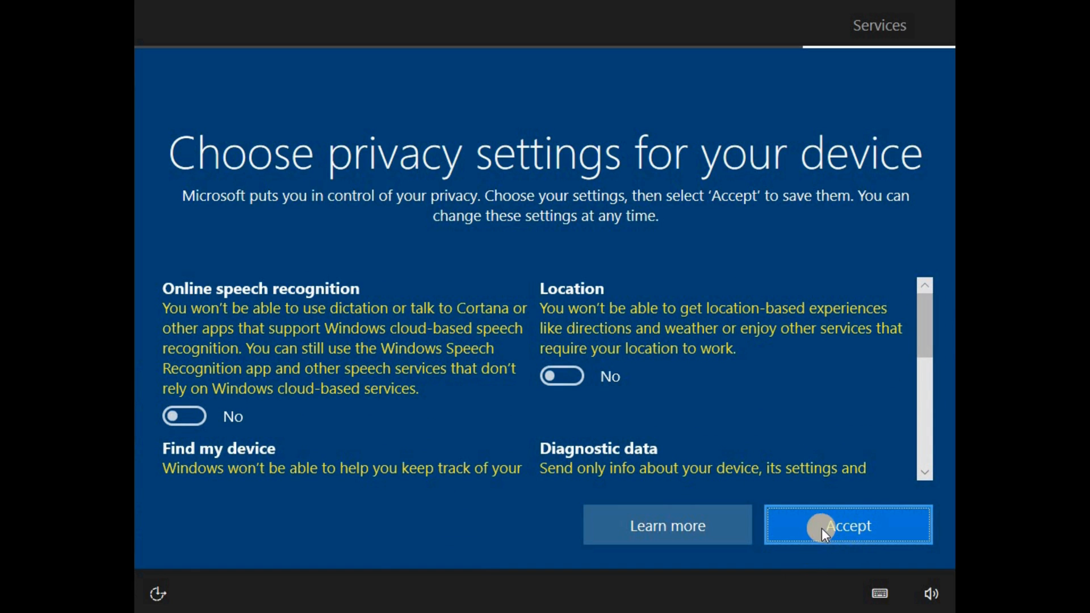
click(847, 524)
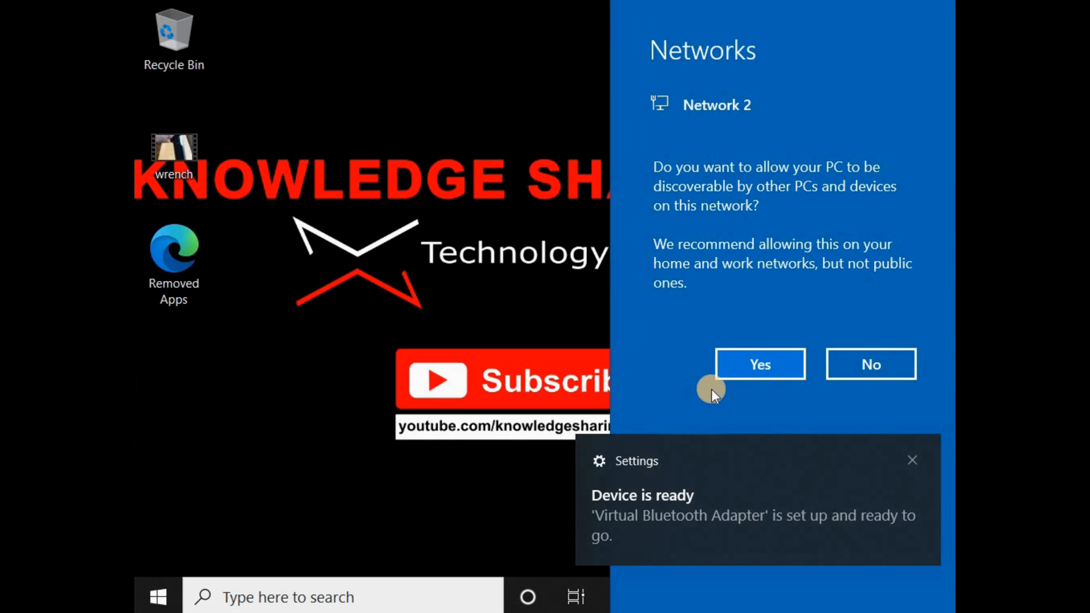
mouse_move(767, 367)
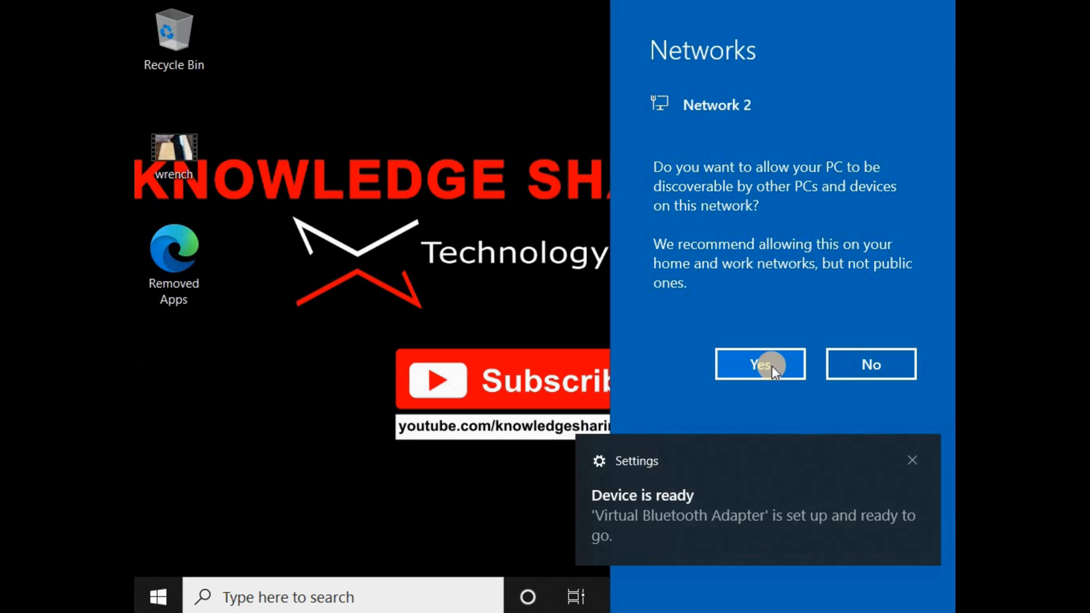
Allow the PC to be discoverable on Network 2 and return to the clear desktop
click(760, 363)
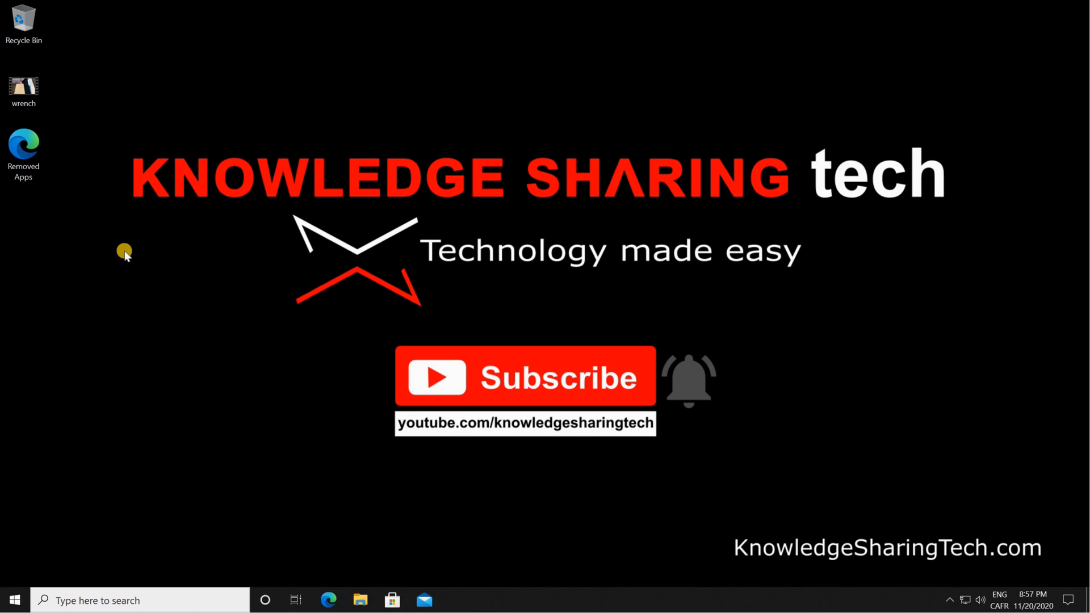
click(22, 87)
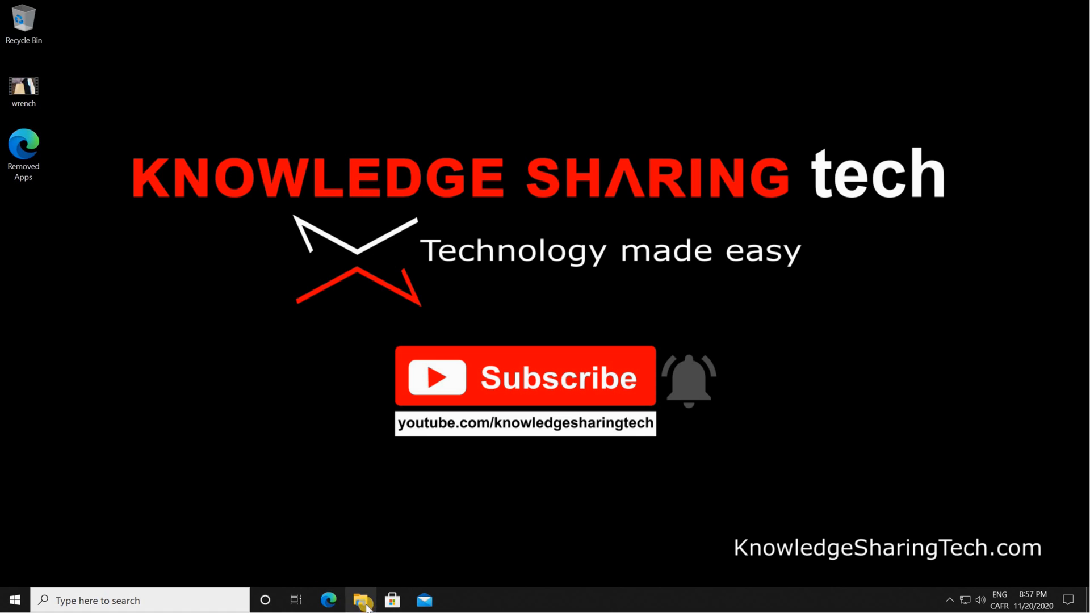
click(360, 599)
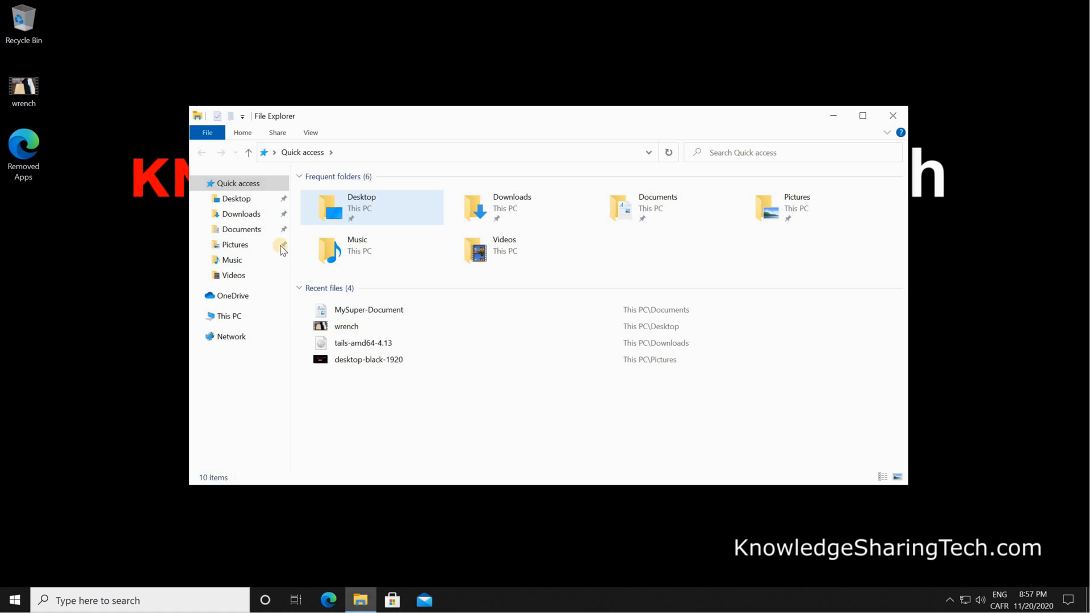
click(241, 229)
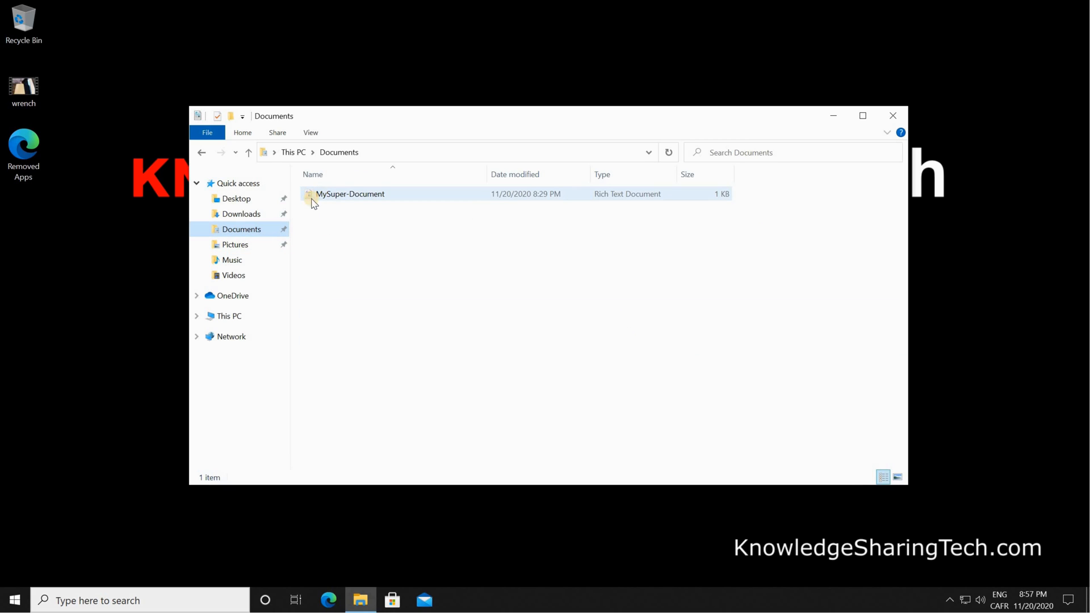
click(356, 213)
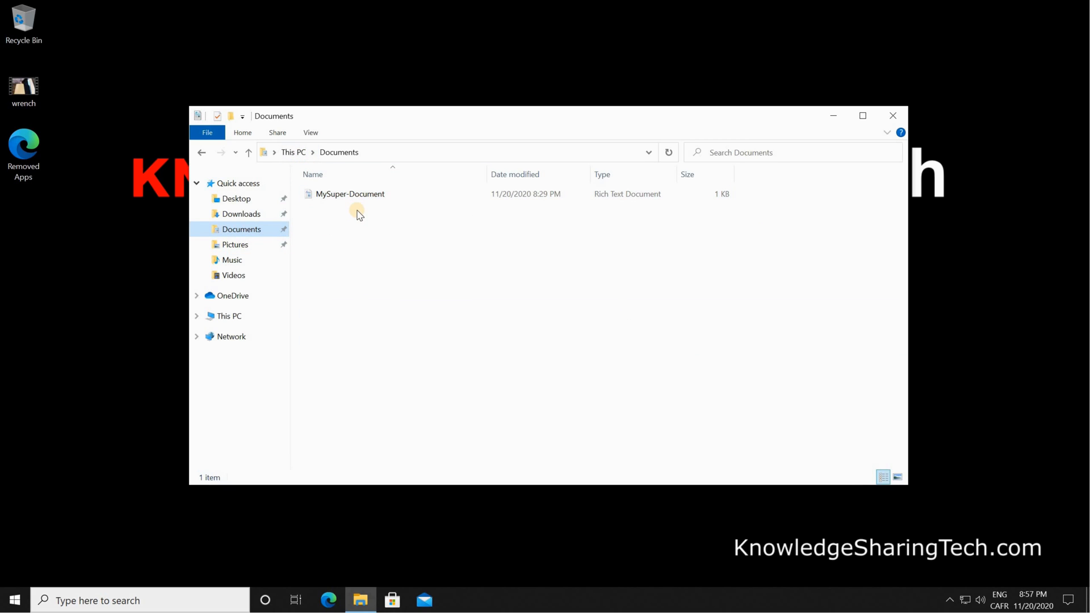
mouse_move(894, 115)
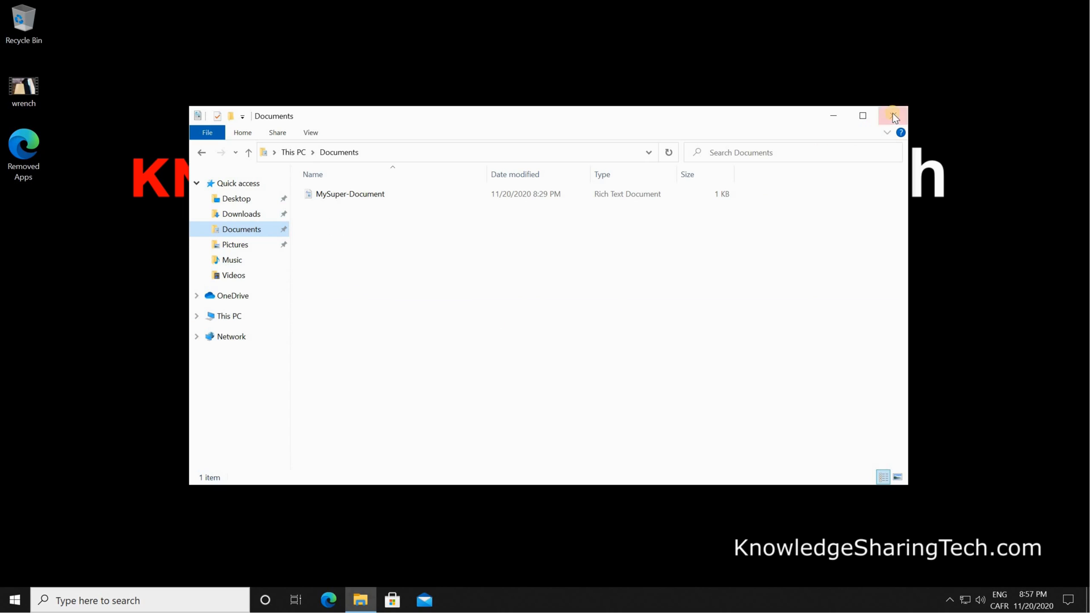
click(894, 116)
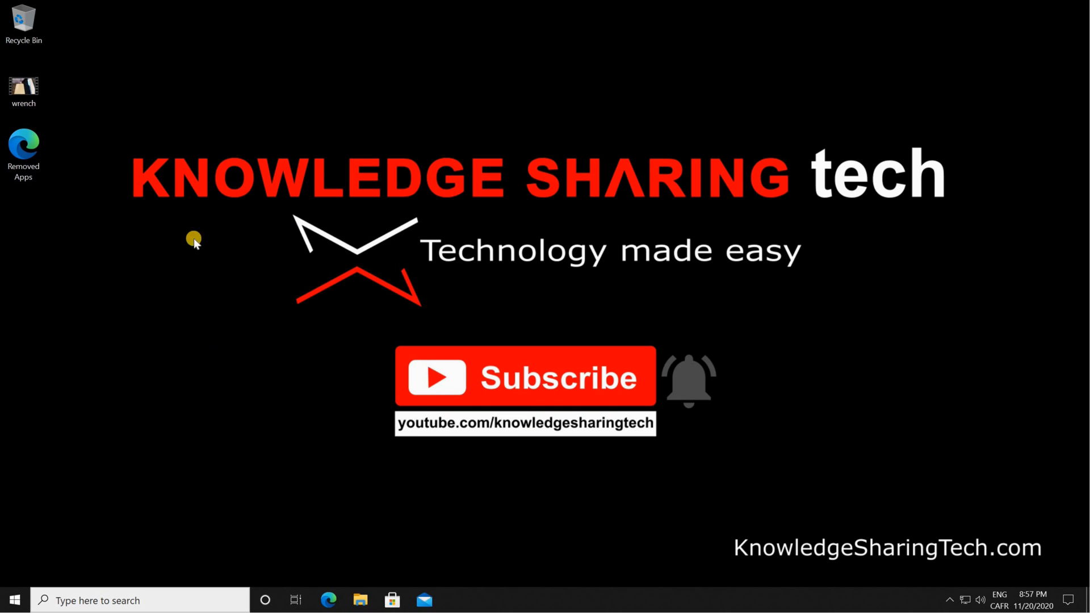
mouse_move(367, 314)
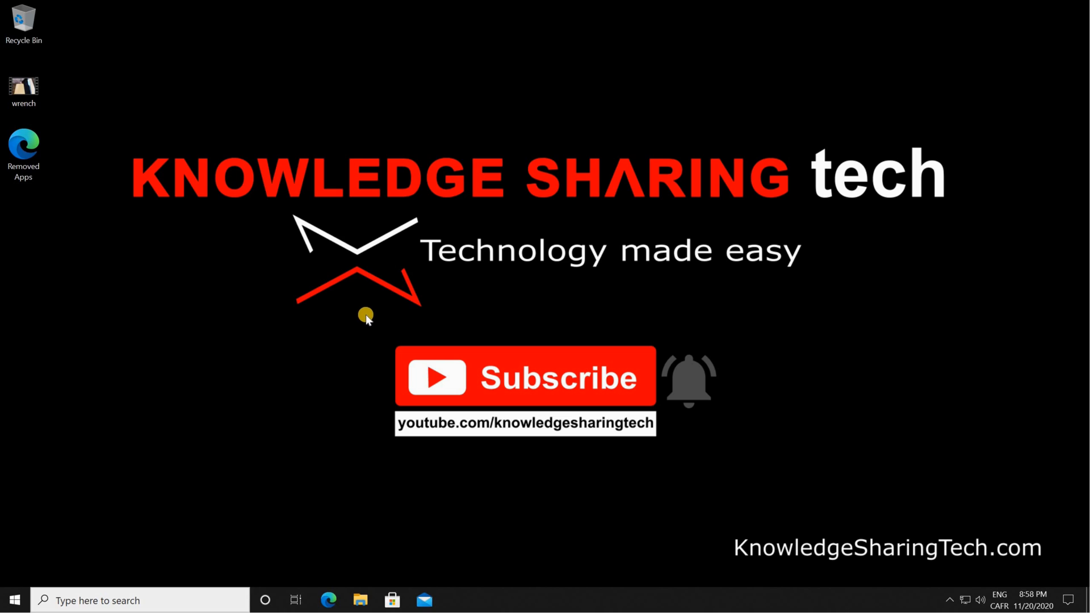
mouse_move(23, 193)
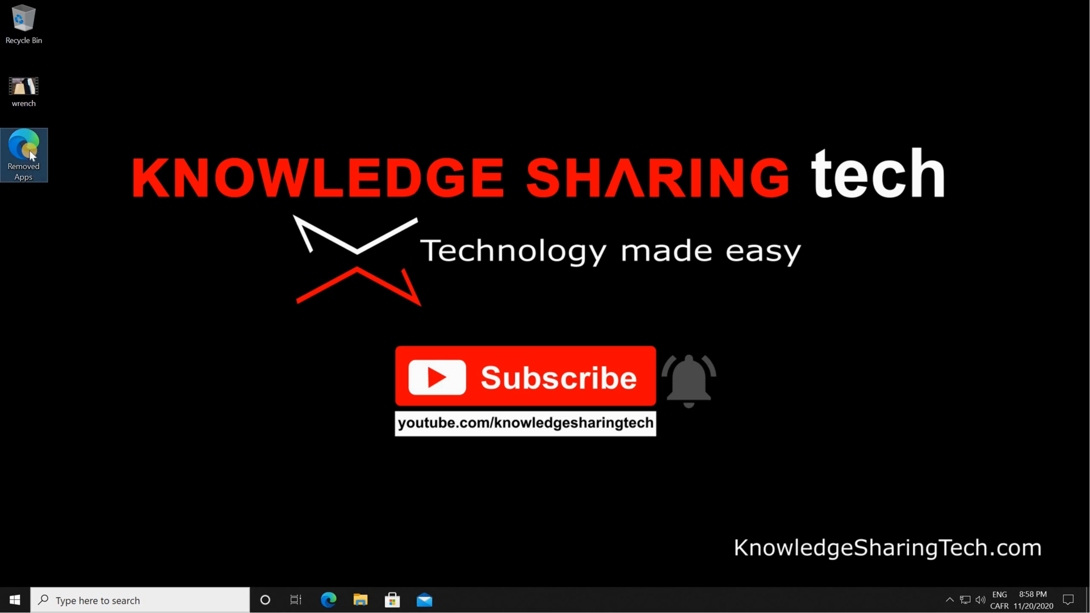
Open the Removed Apps list in Edge showing OneDrive, Visual C++ redistributables and VMware Tools
double_click(24, 155)
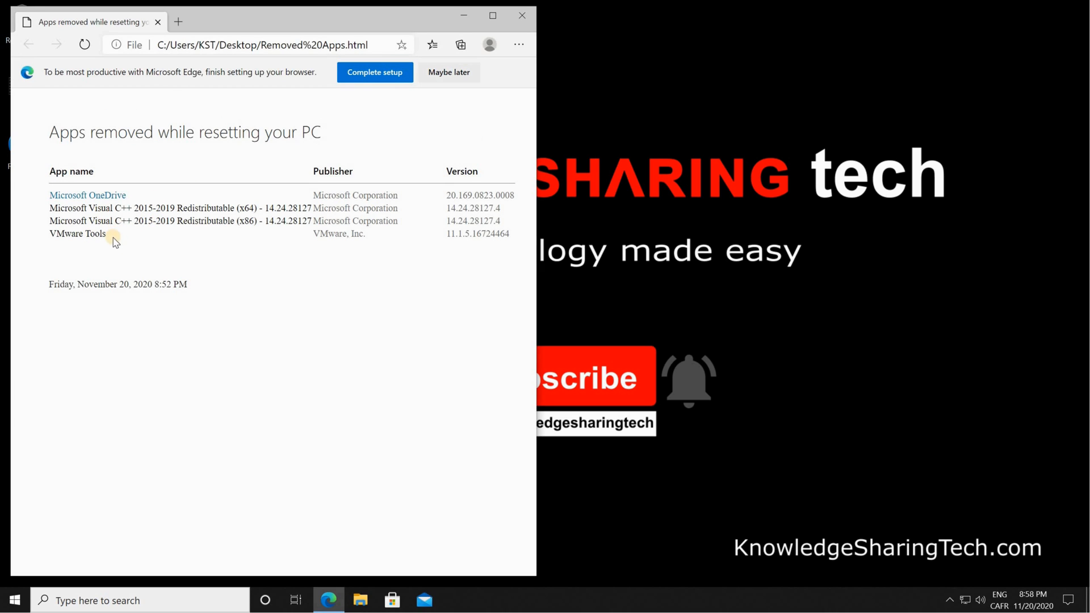
mouse_move(125, 258)
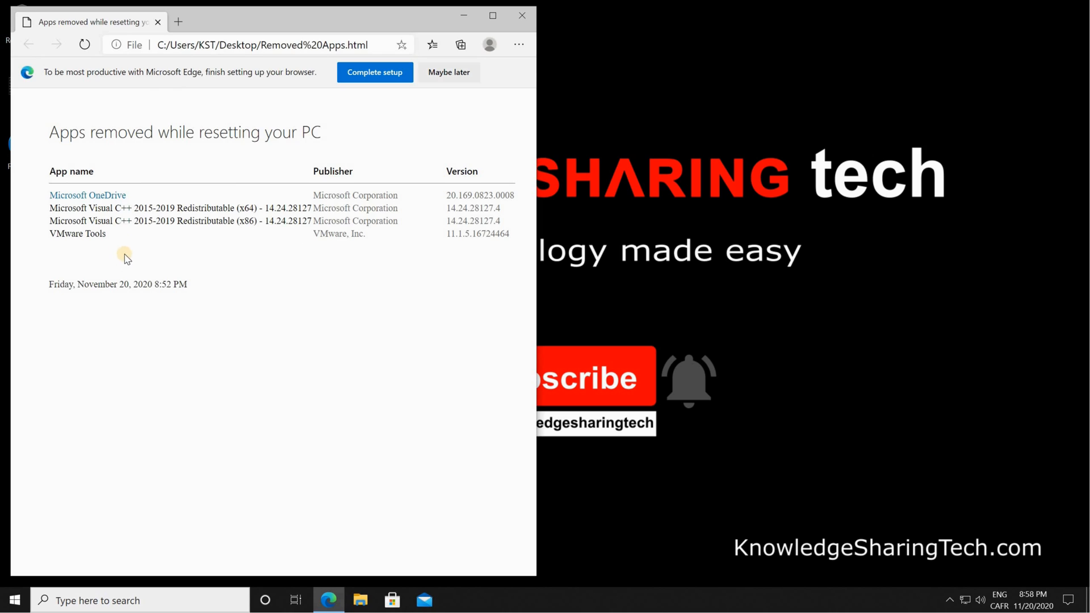
mouse_move(658, 14)
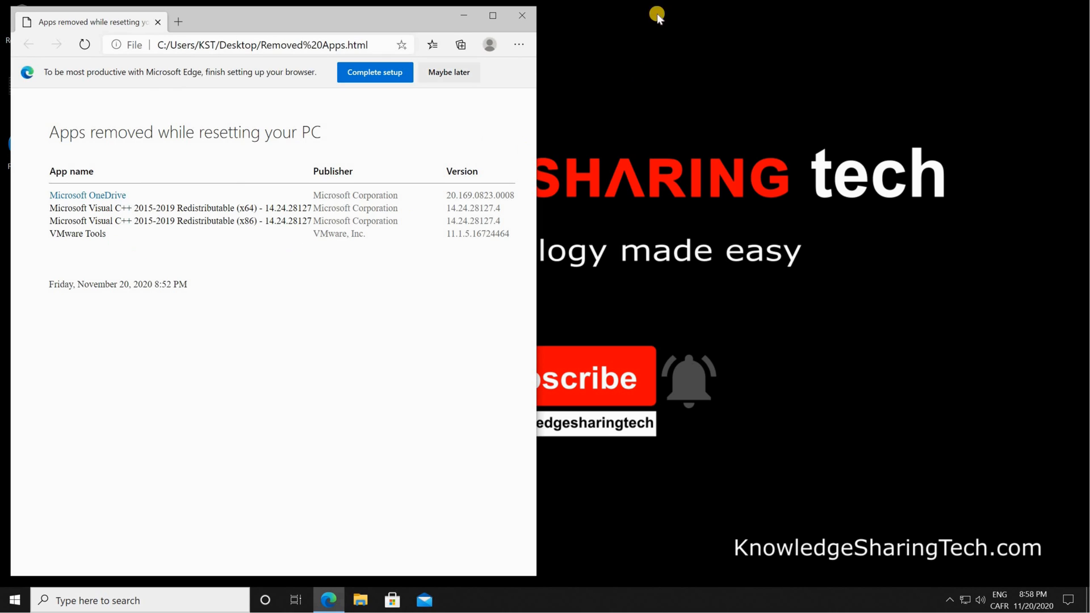